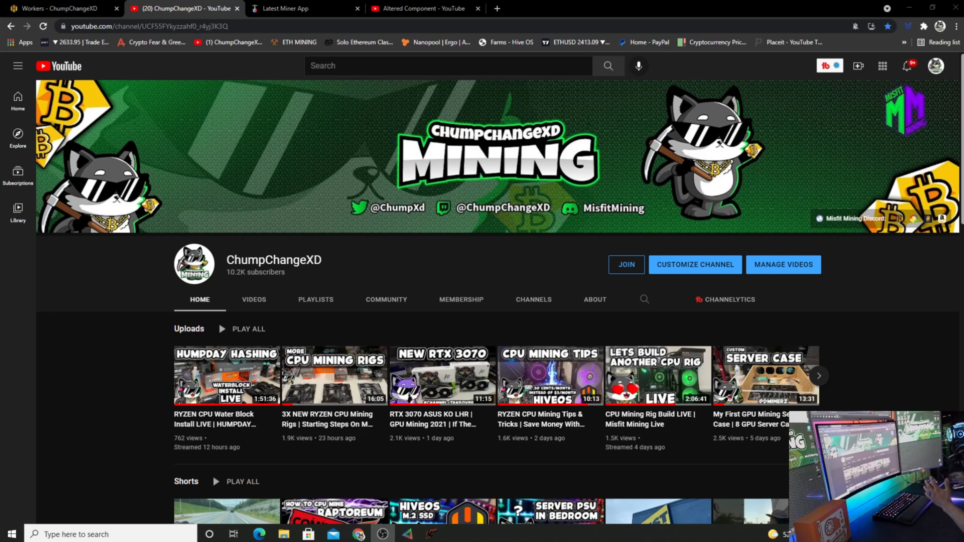
View the Altered Component channel, then return to the Latest Miner App page
click(422, 8)
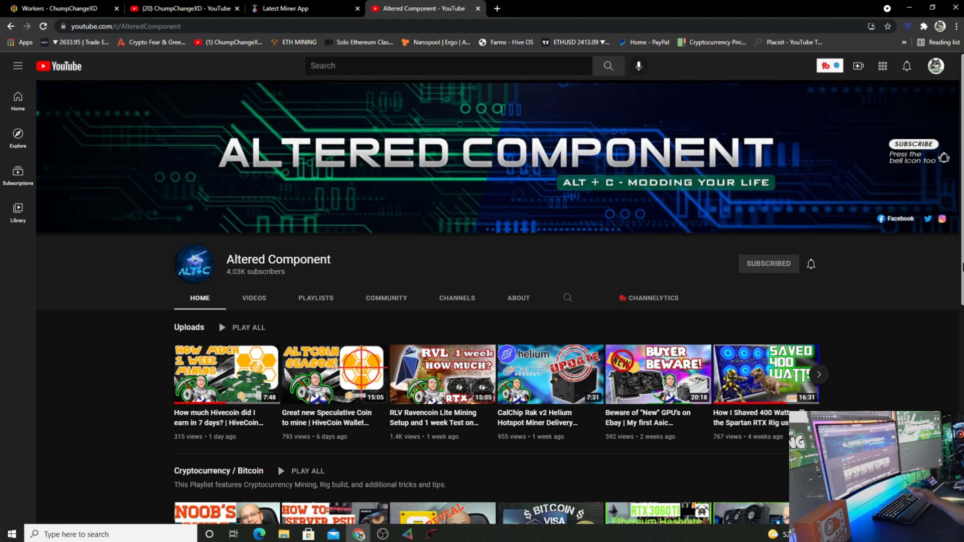
click(301, 8)
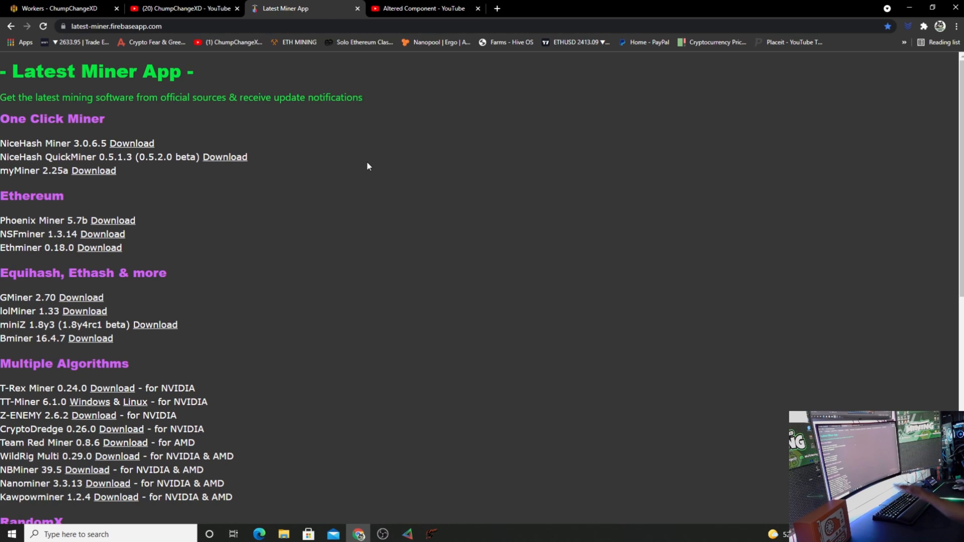
mouse_move(129, 346)
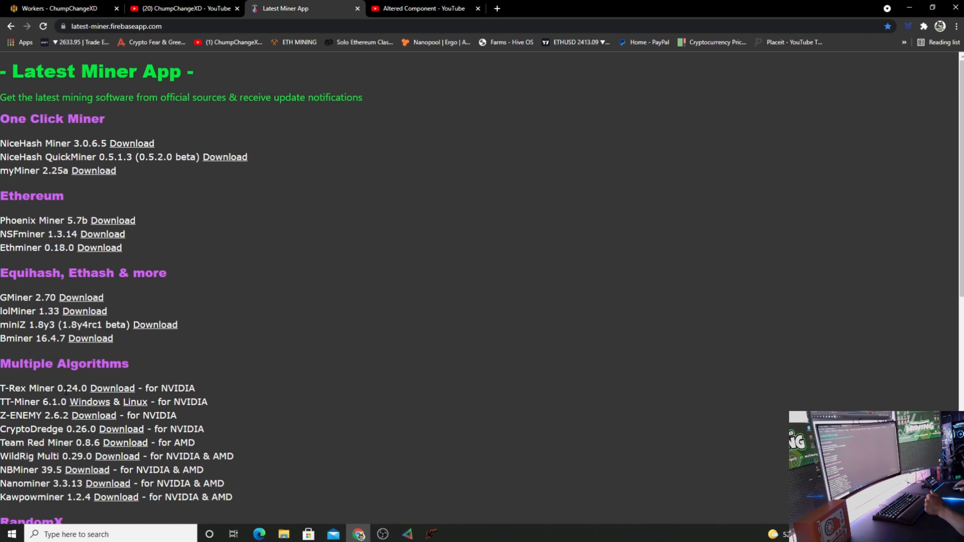
mouse_move(112, 388)
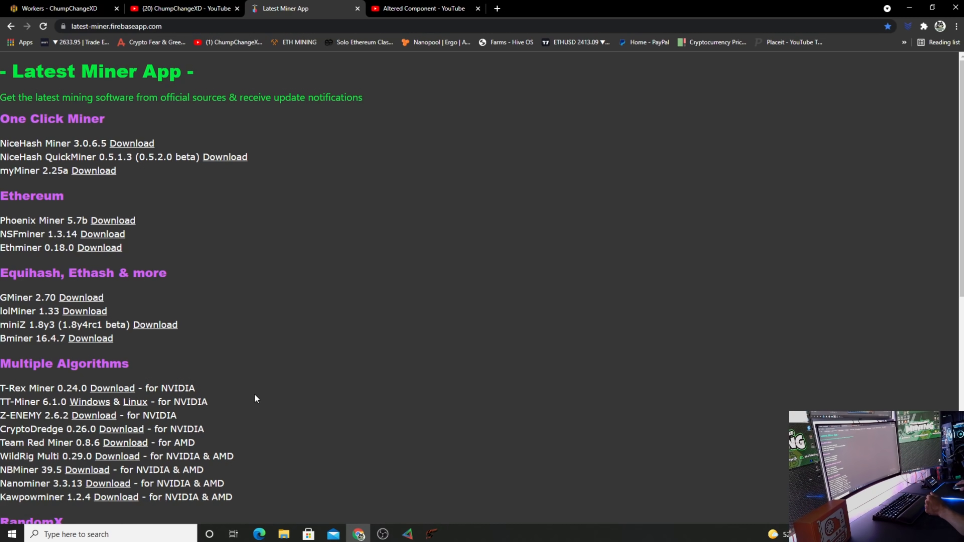
Follow the Download link for T-Rex Miner 0.24.0 to its GitHub releases page
click(112, 387)
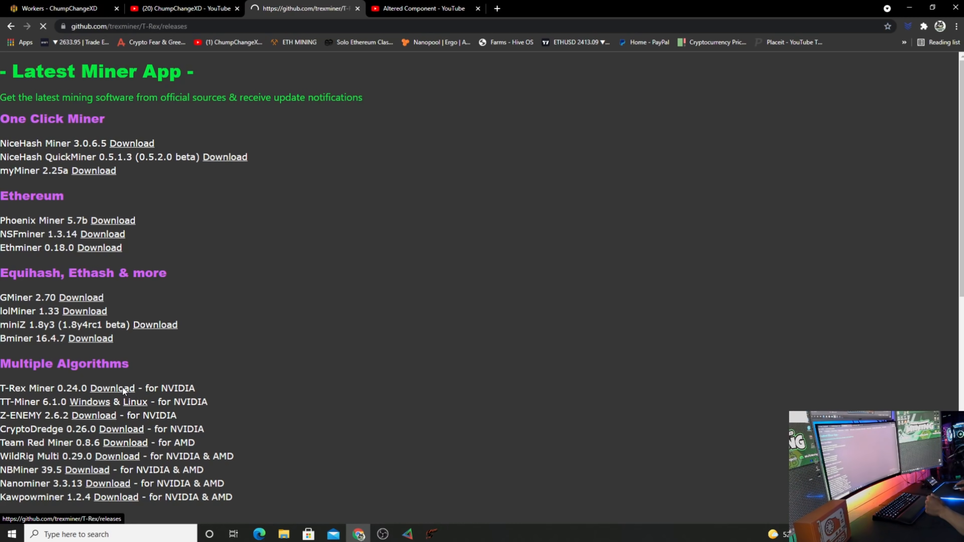
click(112, 388)
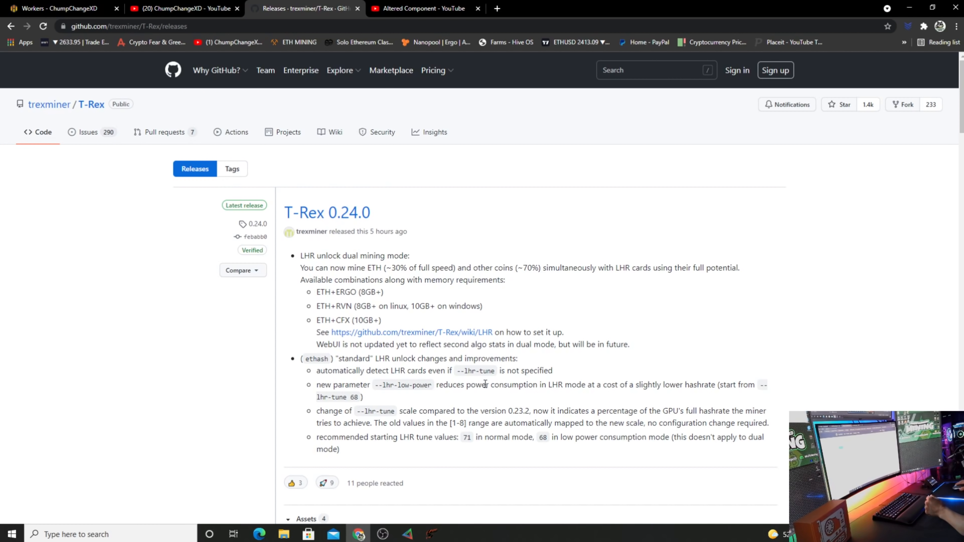
mouse_move(622, 310)
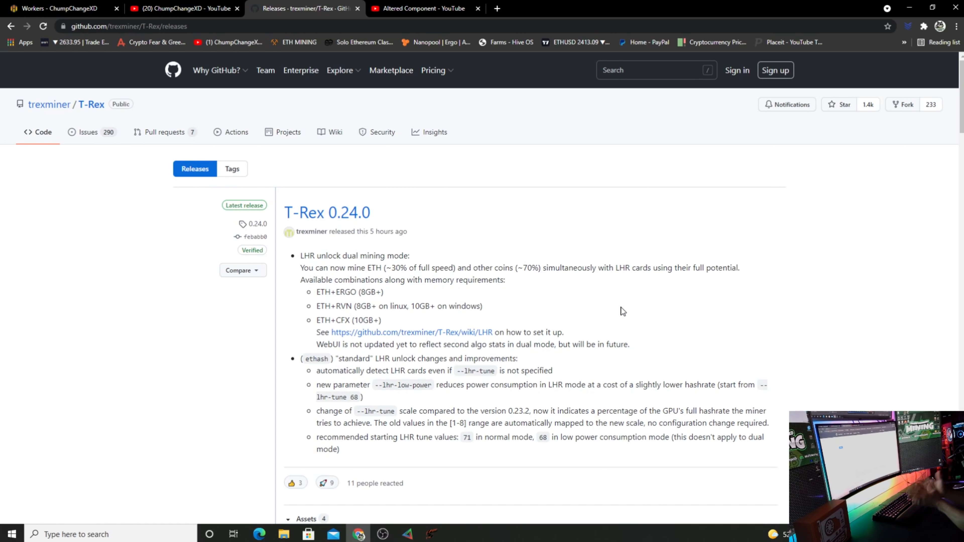
mouse_move(652, 178)
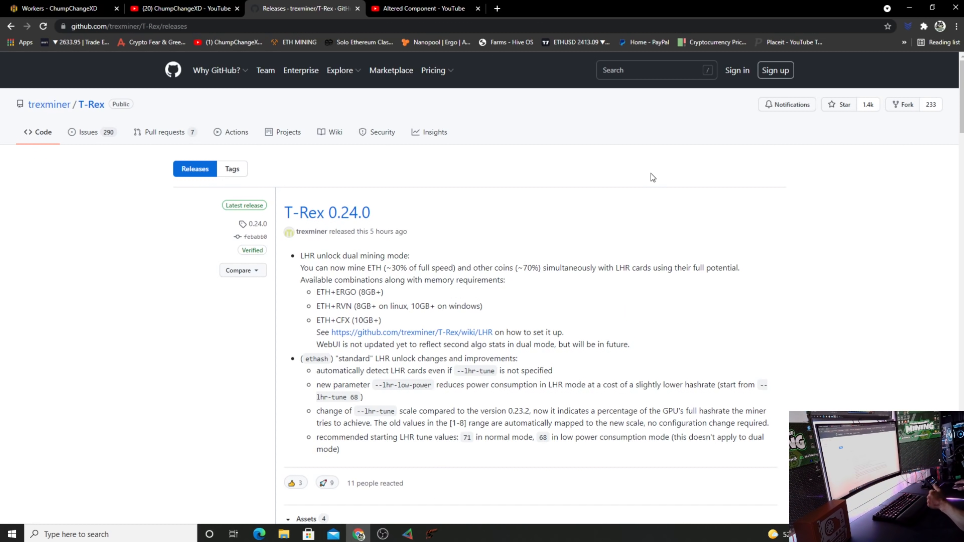
Download t-rex-0.24.0-win.zip from Assets and keep it despite Chrome's dangerous-file warning
scroll(down, 3)
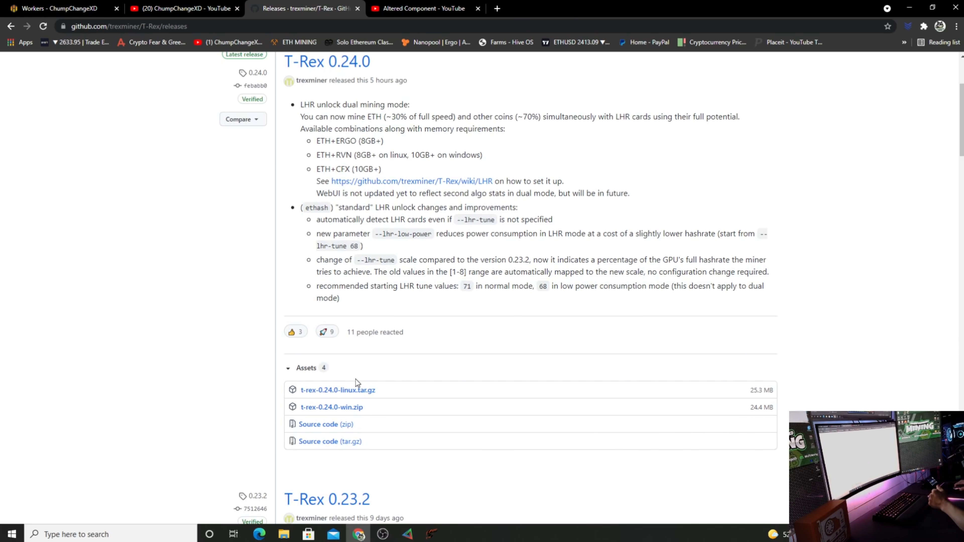
click(331, 407)
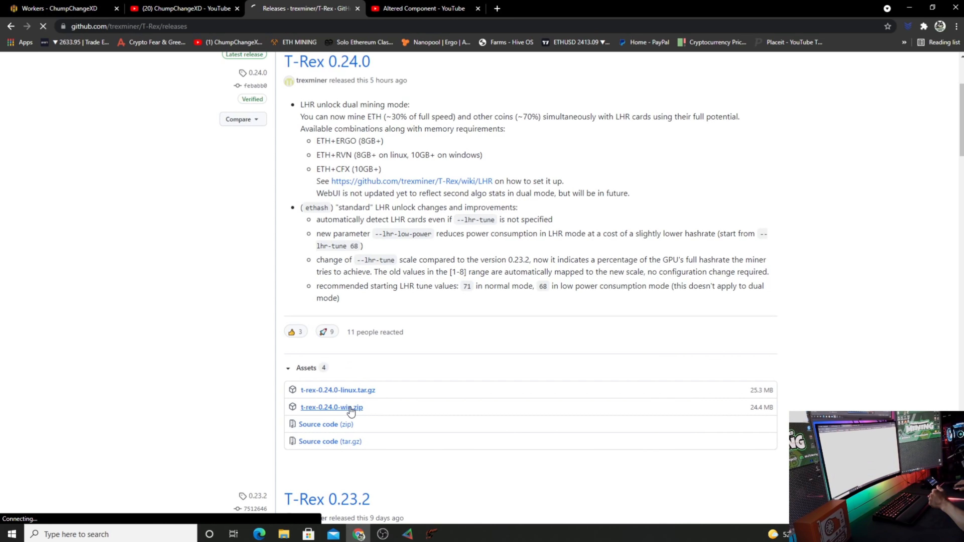
click(331, 406)
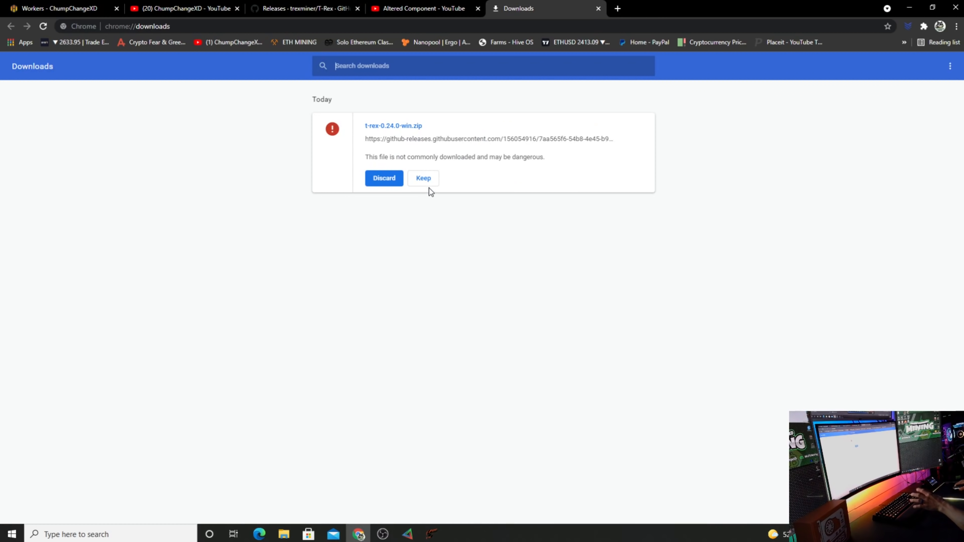
mouse_move(424, 182)
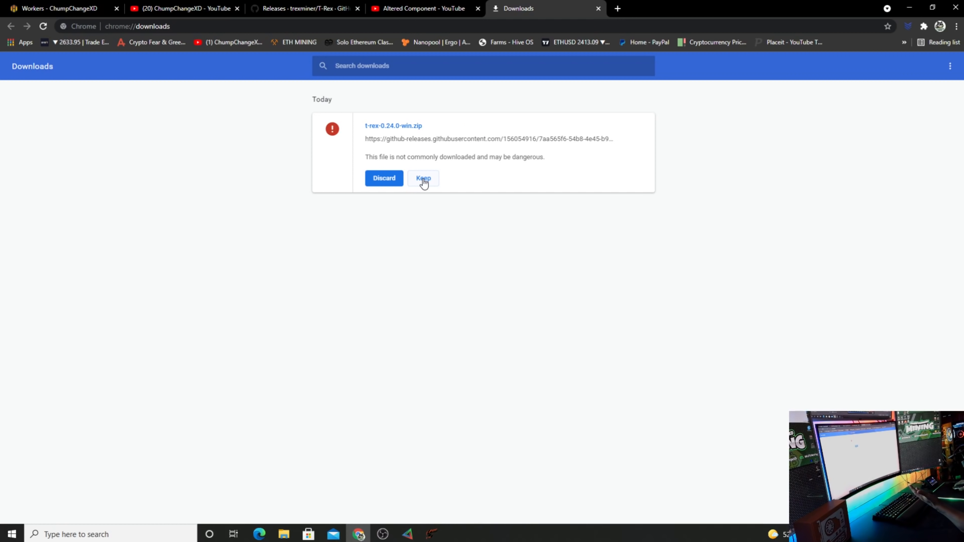
click(423, 178)
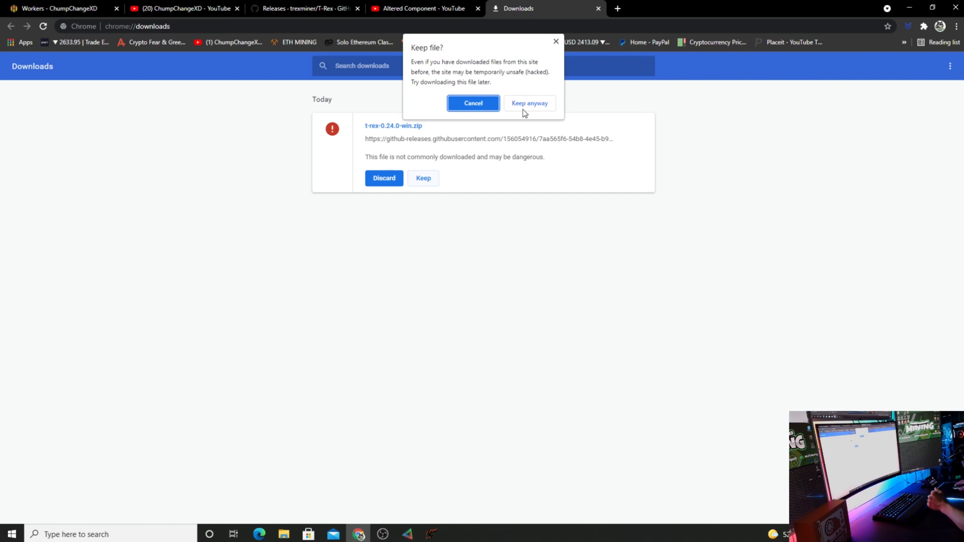
click(529, 102)
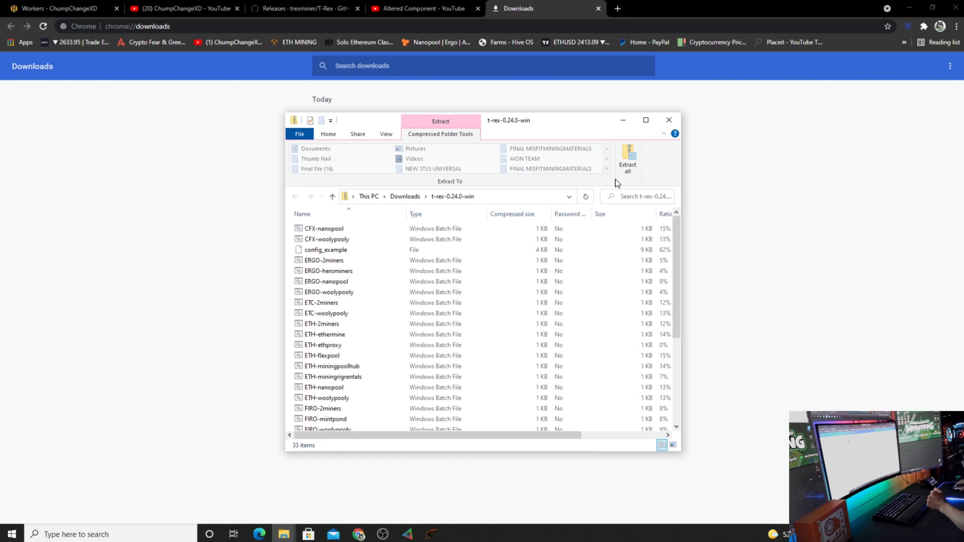
Extract all files from the zip into the t-rex-0.24.0-win folder in Downloads
click(626, 158)
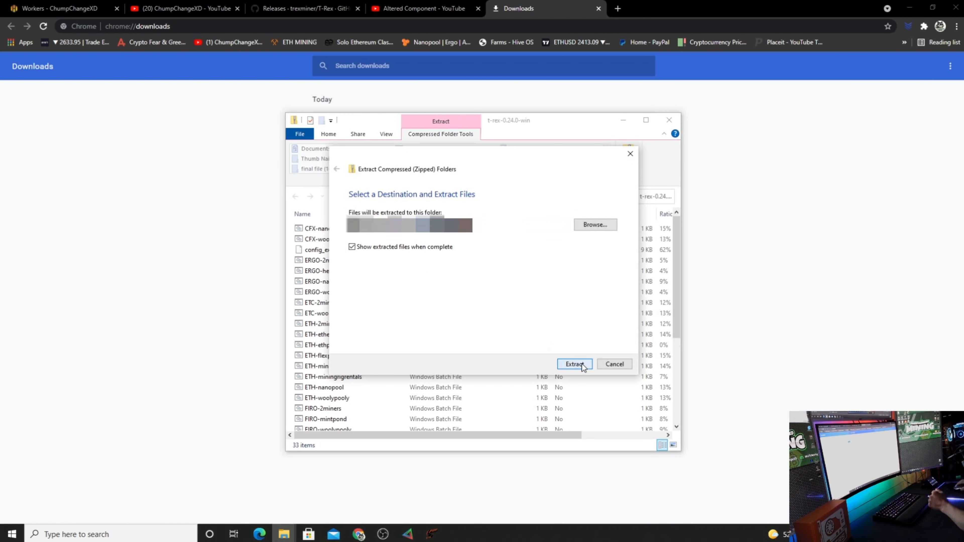
click(573, 364)
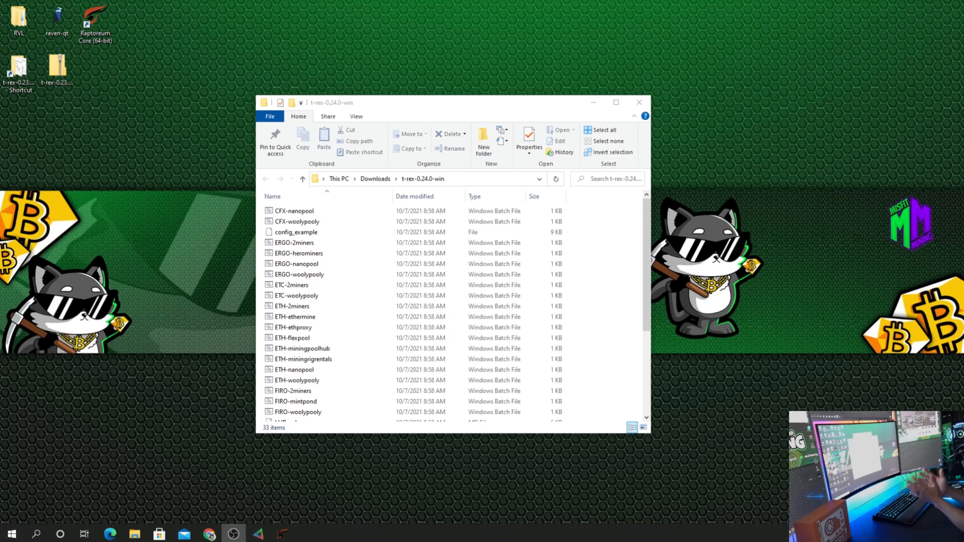
mouse_move(799, 249)
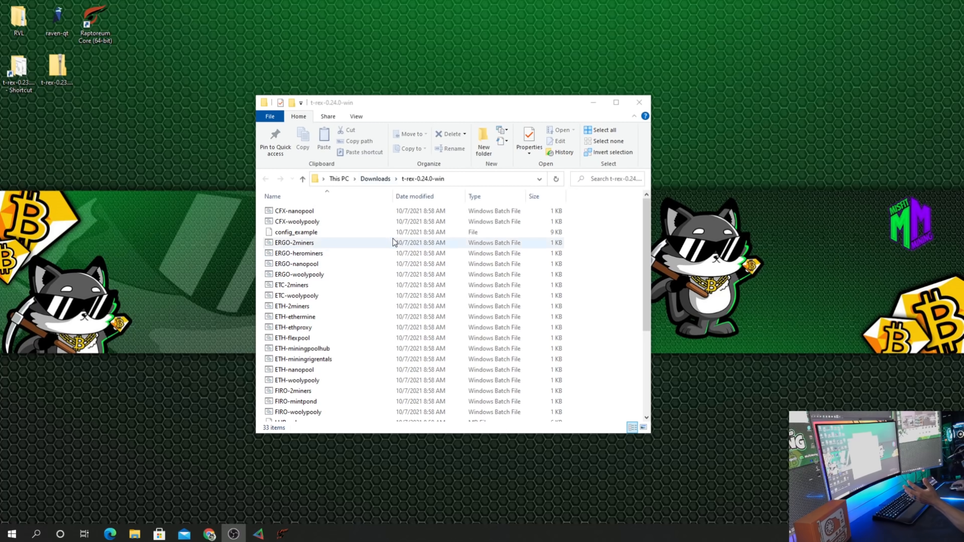
click(430, 178)
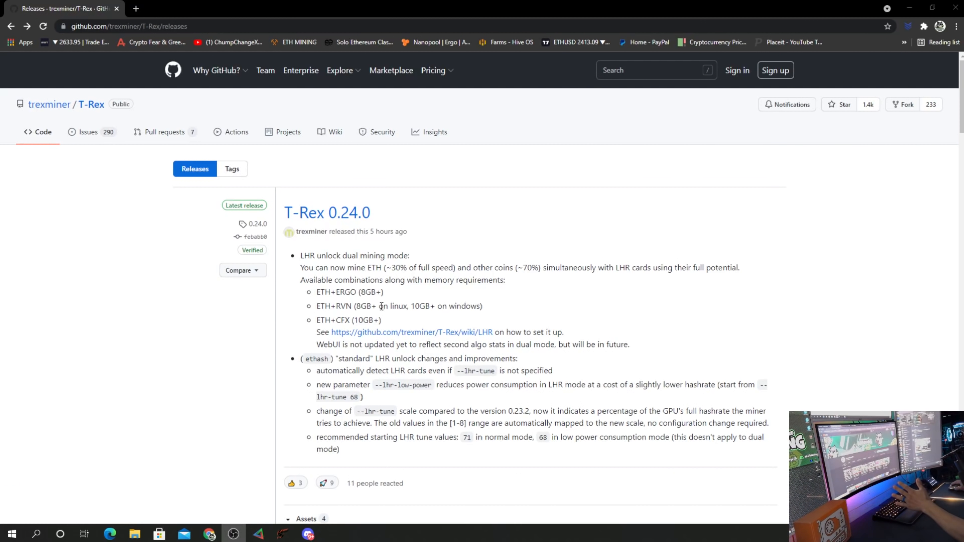
Review the LHR wiki's ETH+ERGO dual-mode overclock tables, then return to the extracted folder
click(411, 332)
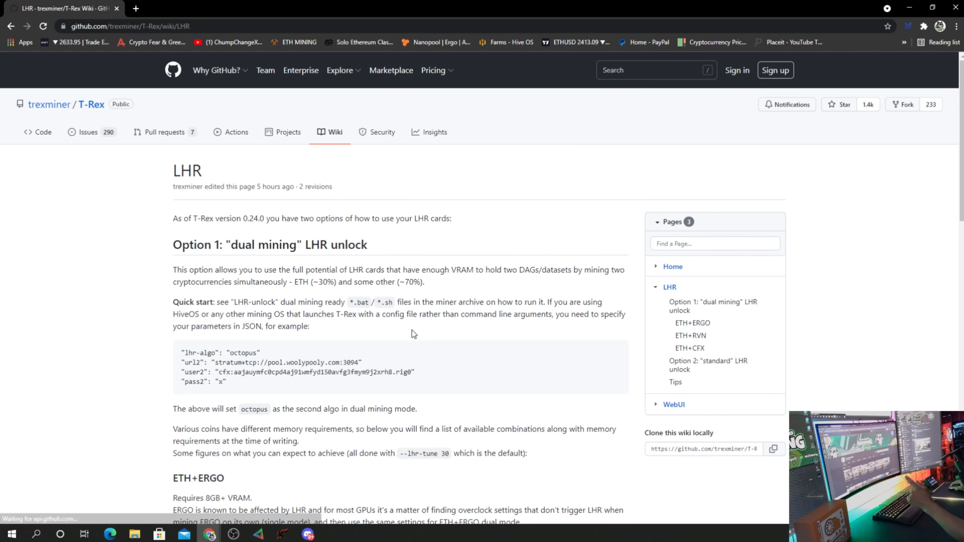
mouse_move(301, 285)
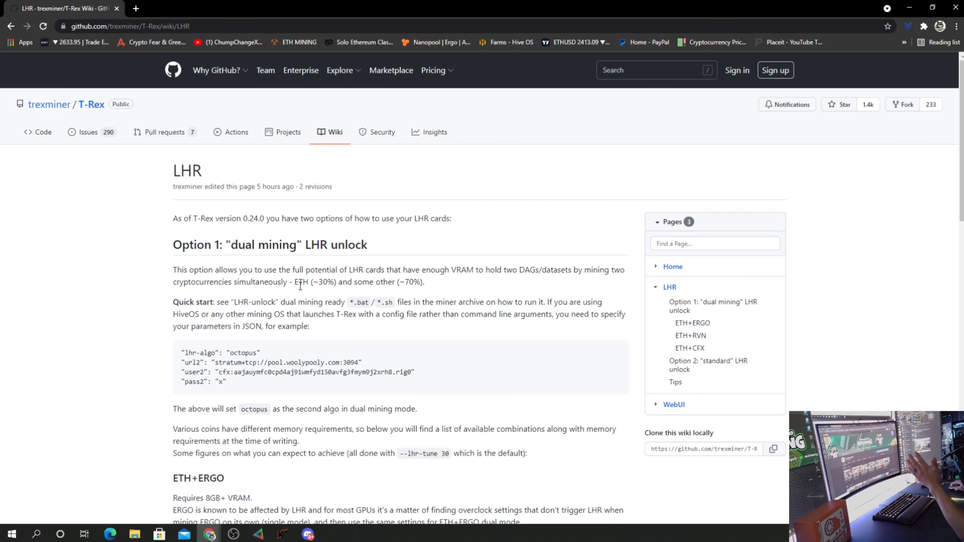
mouse_move(340, 314)
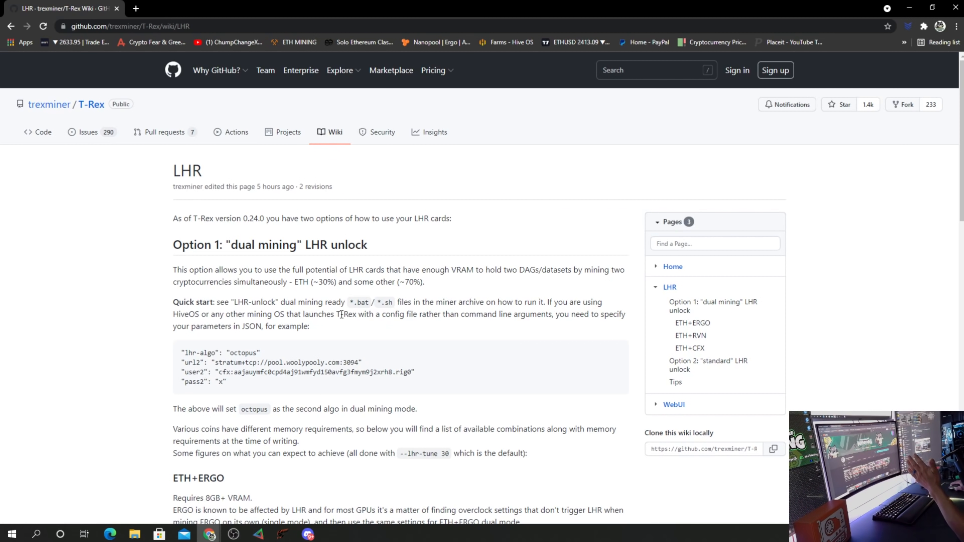
scroll(down, 3)
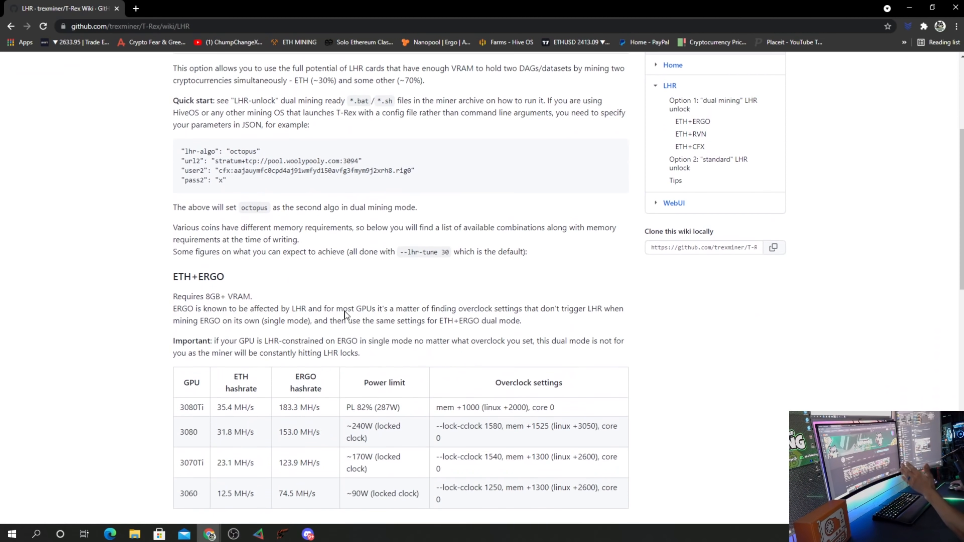
scroll(down, 3)
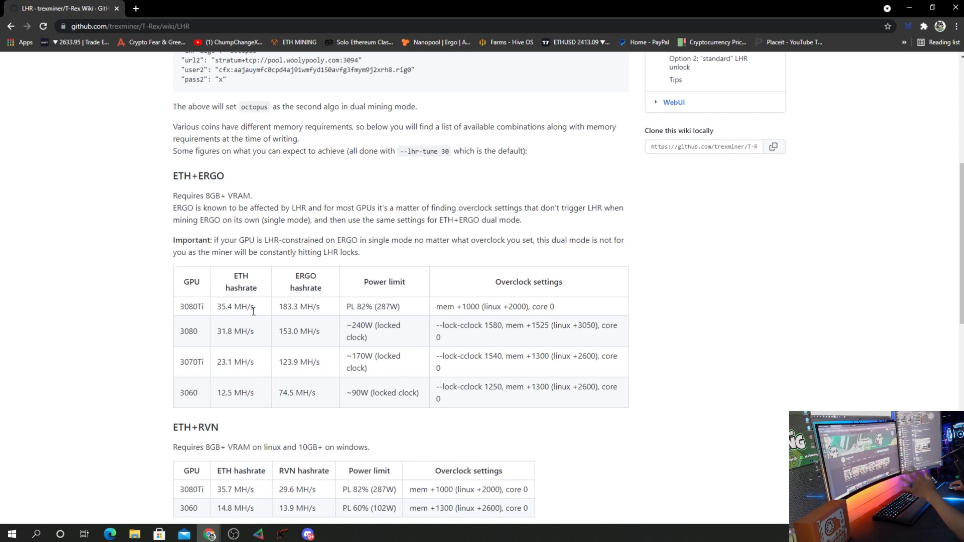
mouse_move(506, 306)
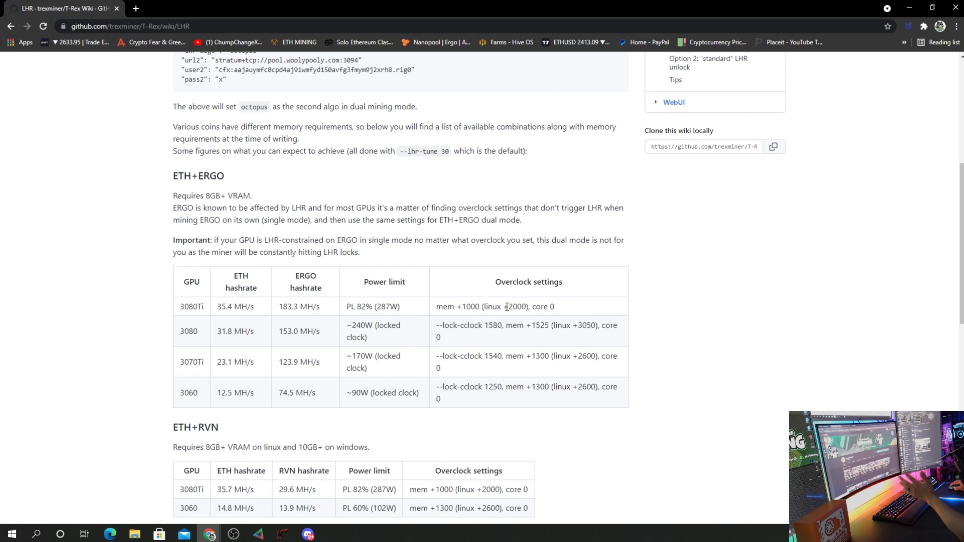
mouse_move(238, 292)
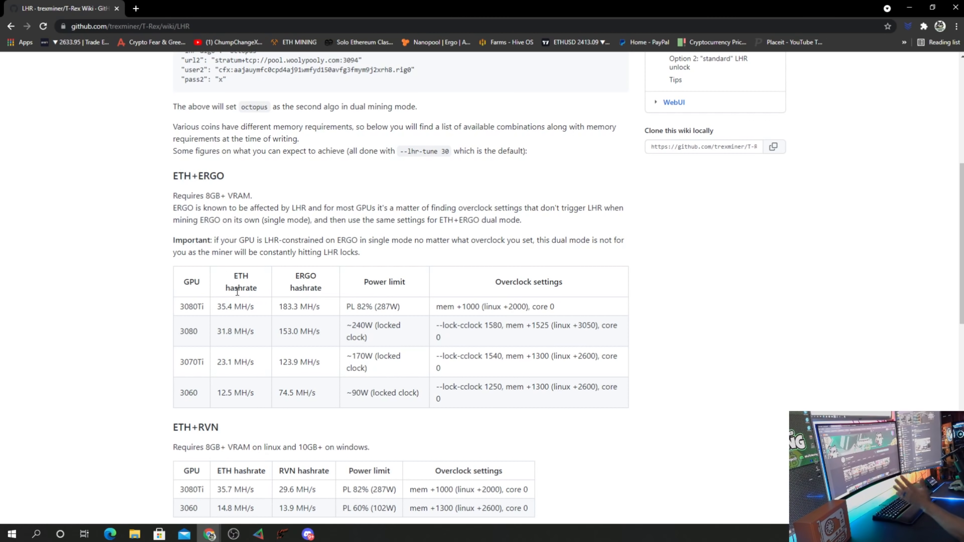
scroll(down, 3)
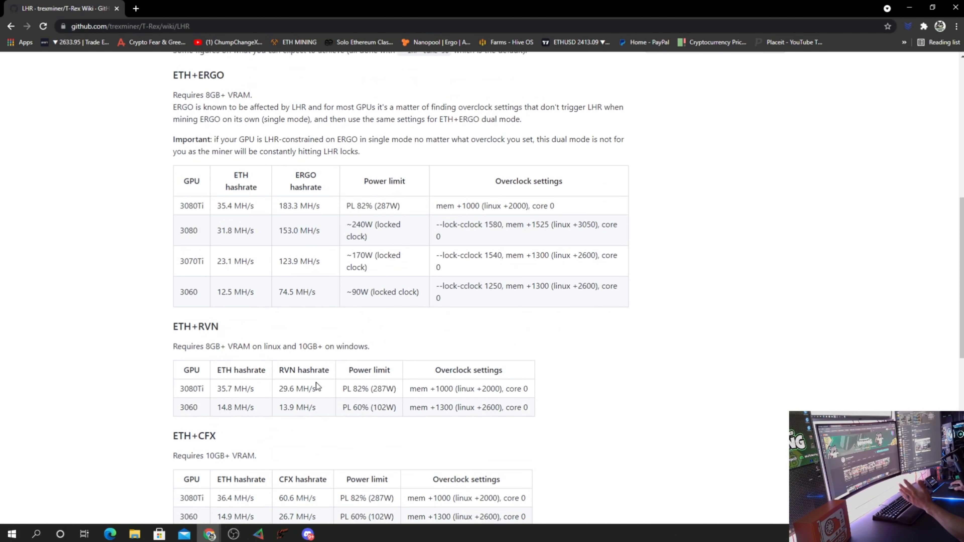
mouse_move(433, 418)
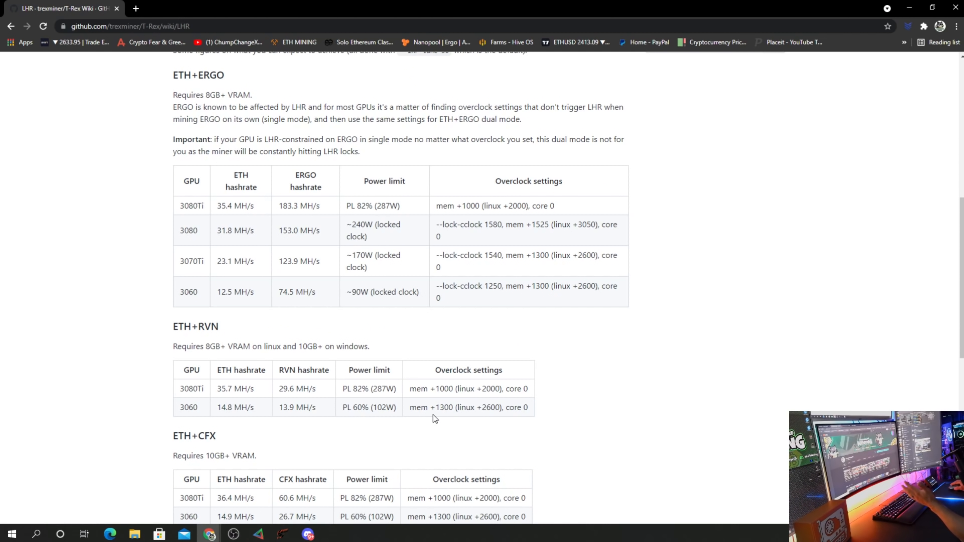
mouse_move(453, 419)
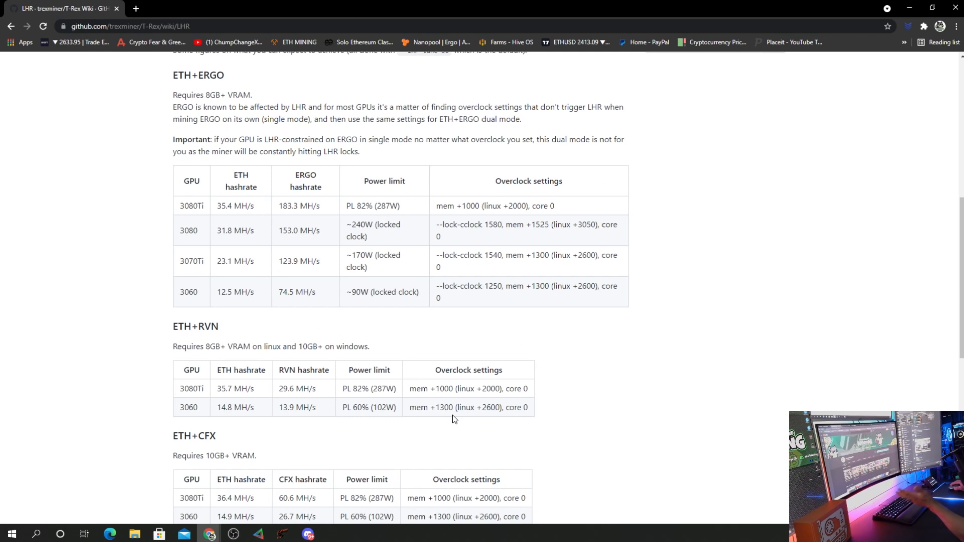
mouse_move(450, 411)
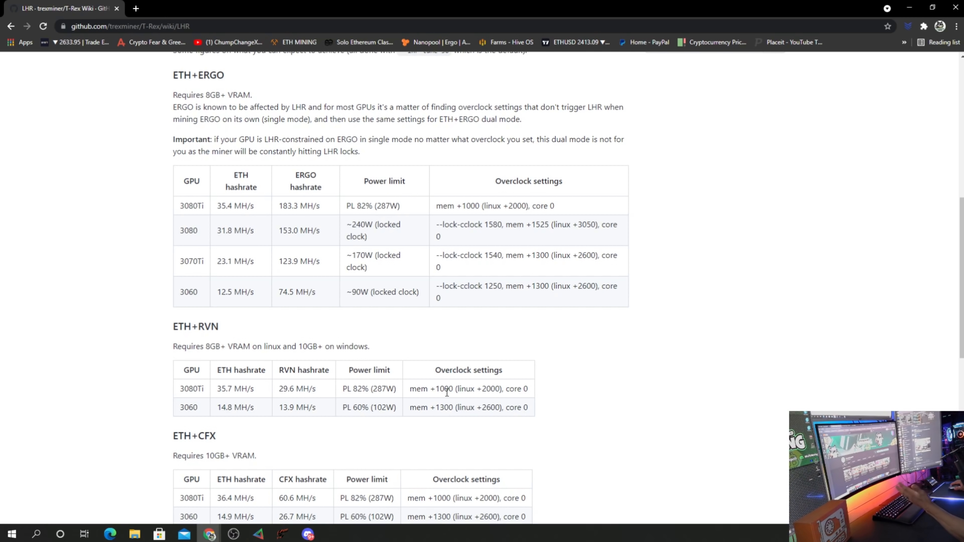
scroll(down, 3)
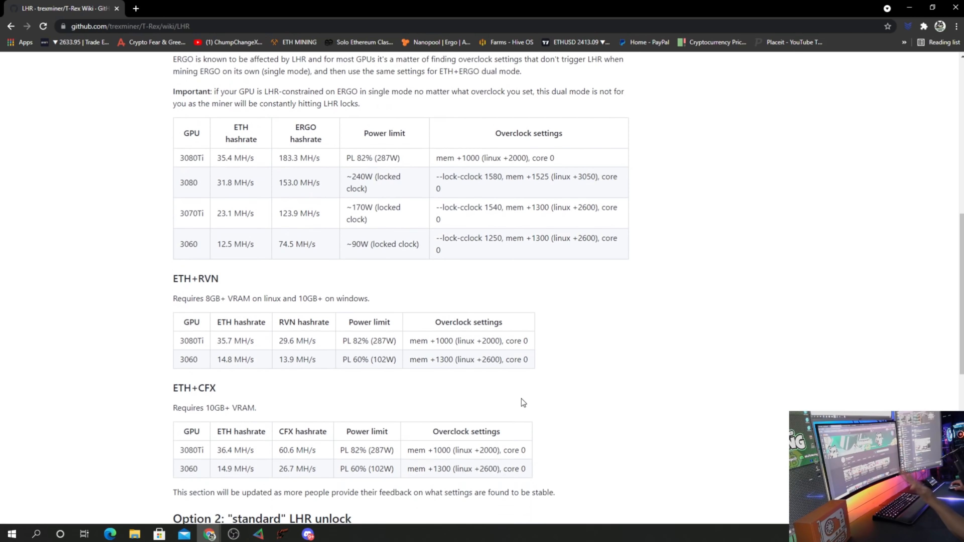
scroll(down, 3)
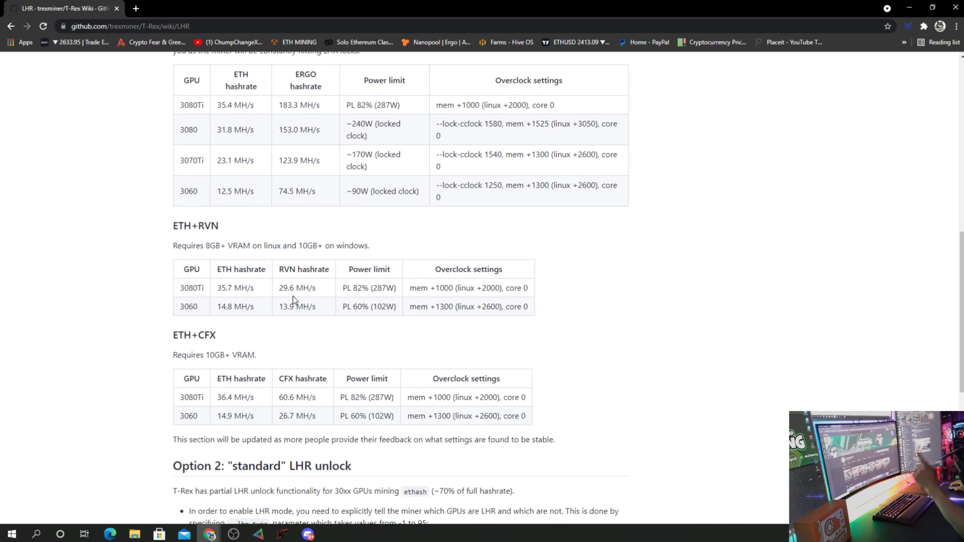
mouse_move(309, 301)
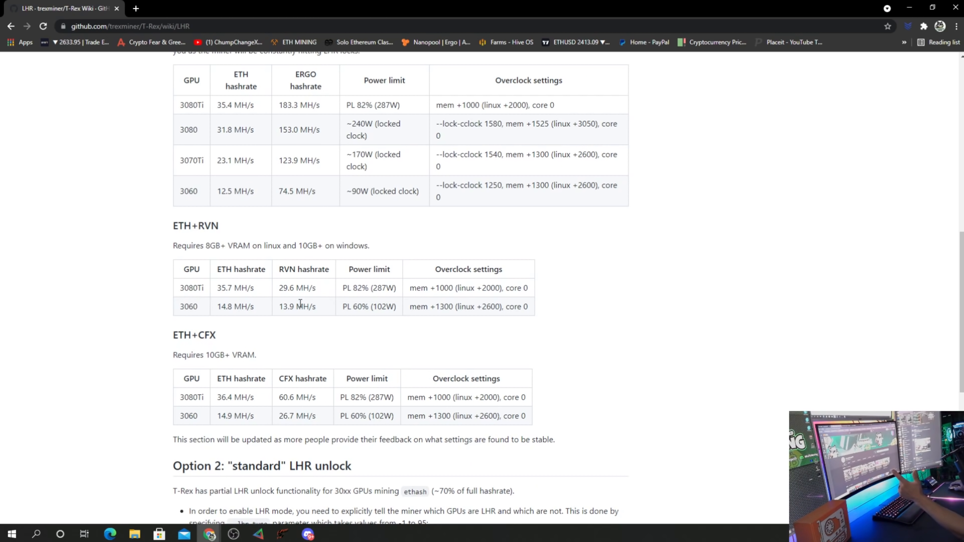
mouse_move(326, 329)
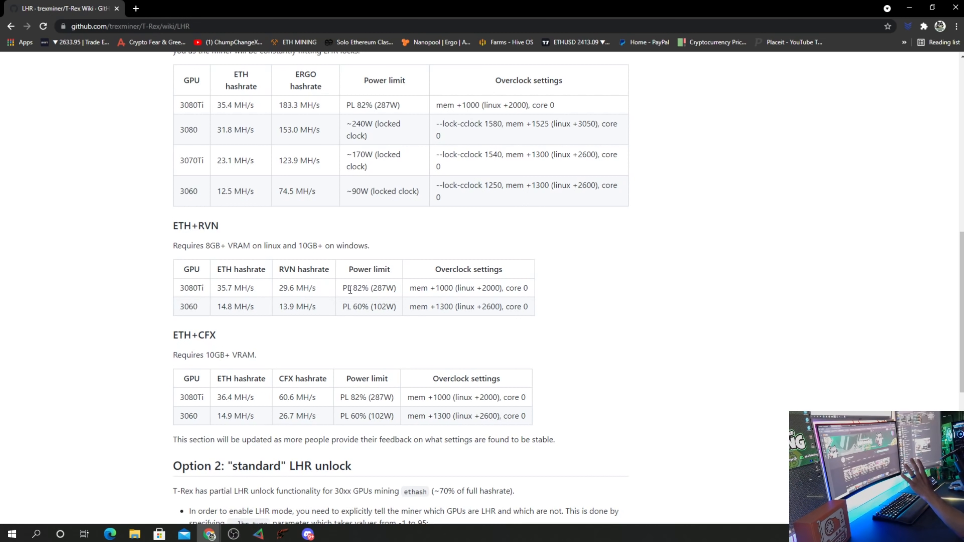
mouse_move(530, 300)
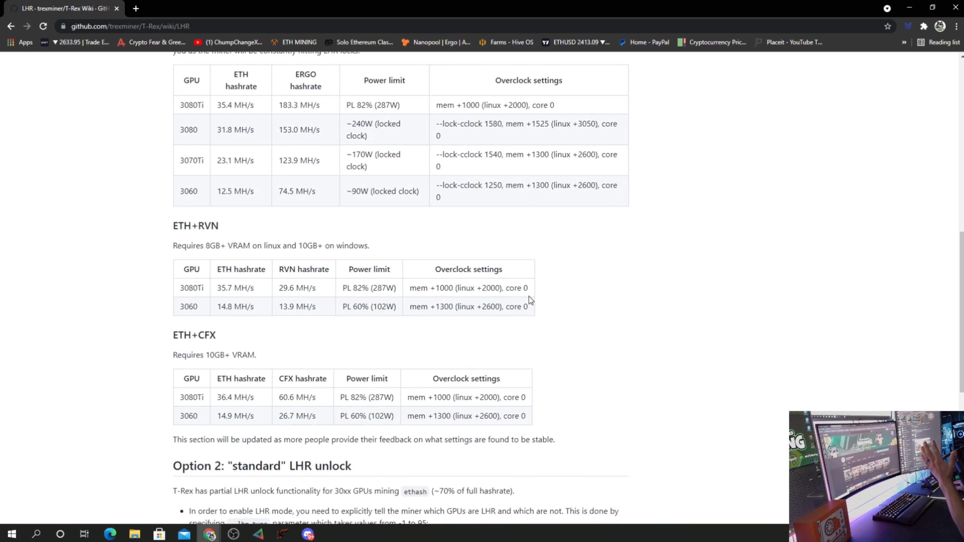
mouse_move(491, 297)
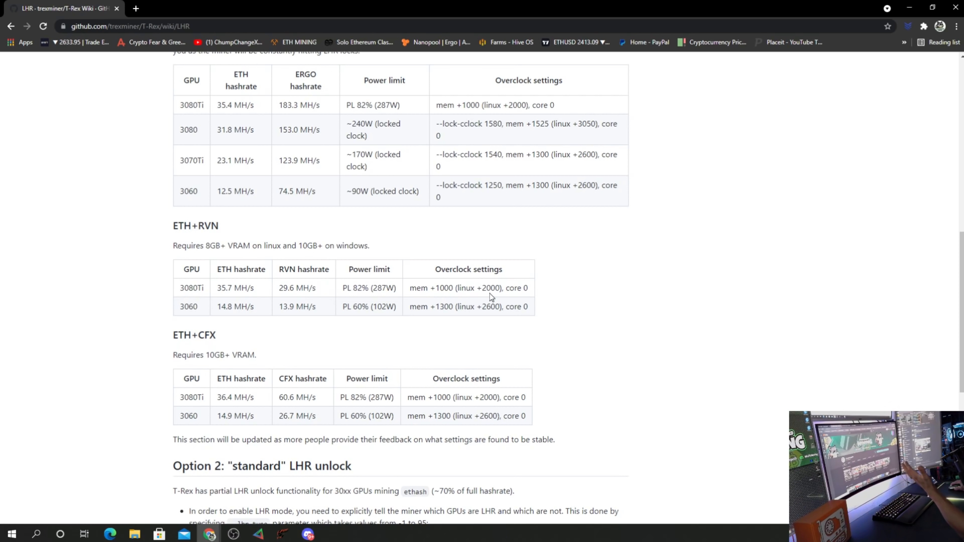
mouse_move(425, 293)
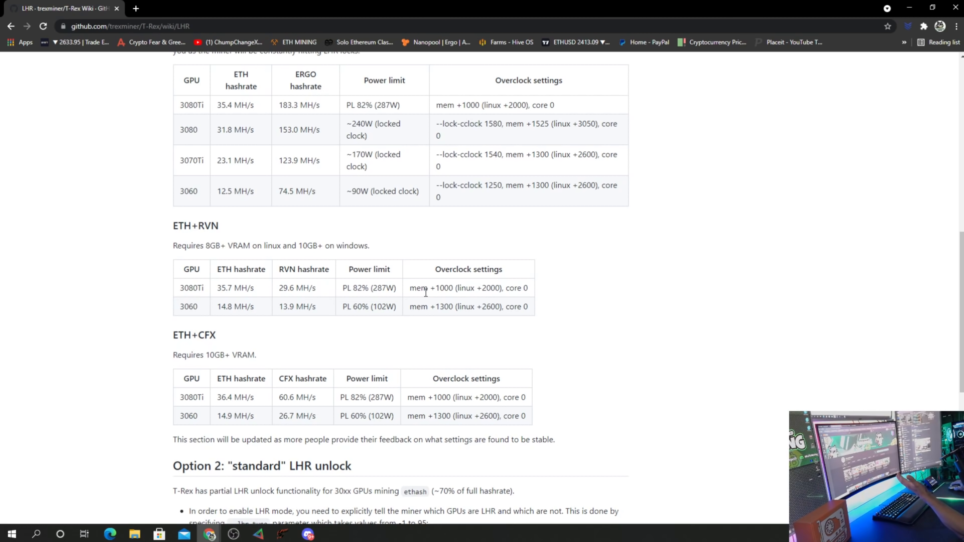
mouse_move(550, 290)
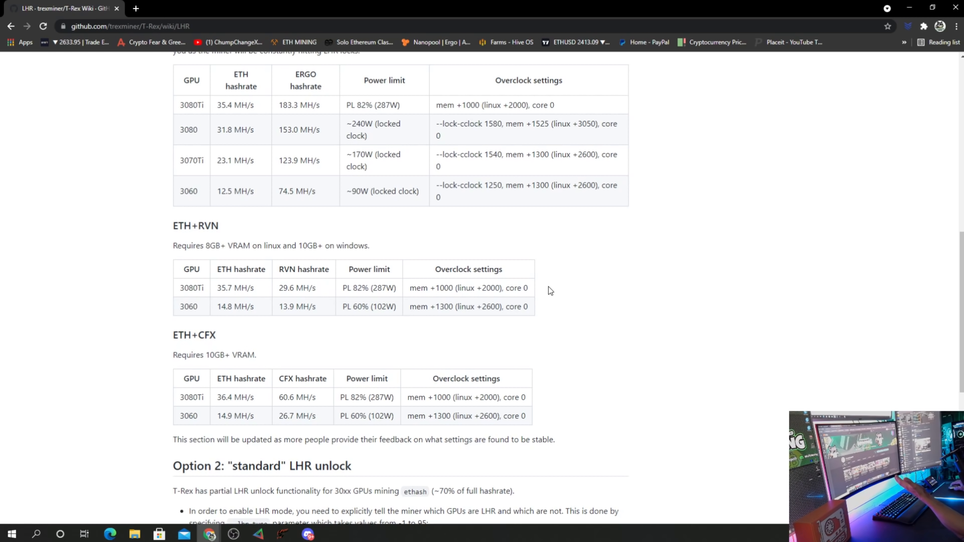
mouse_move(520, 290)
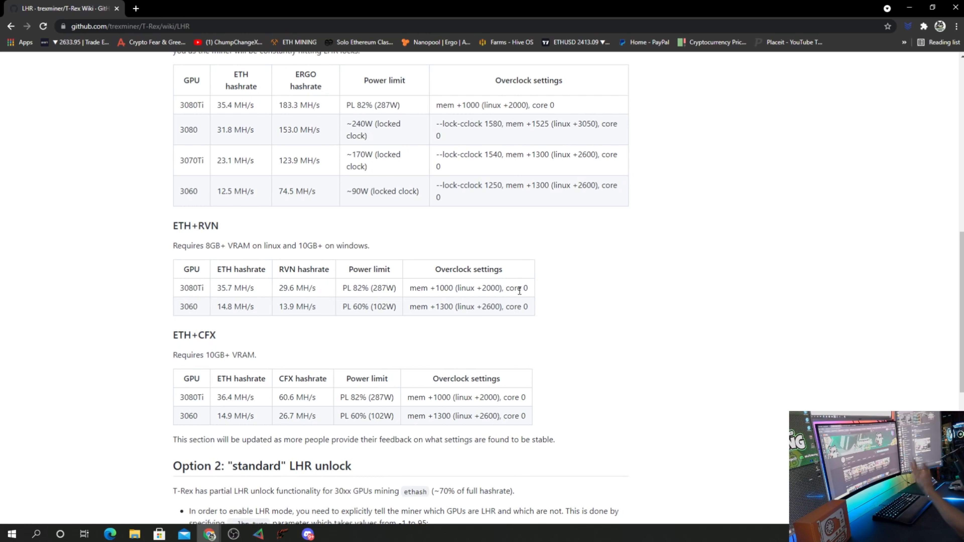
mouse_move(445, 359)
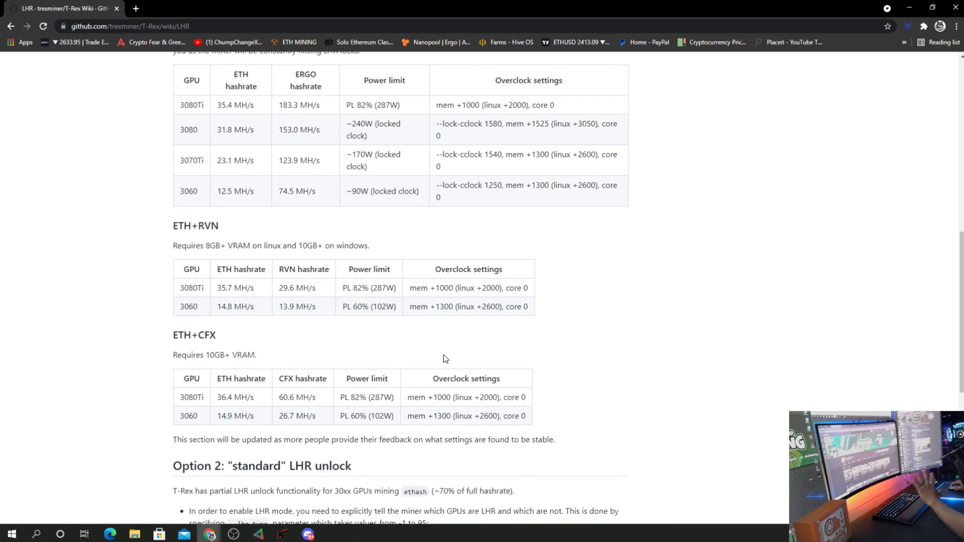
scroll(up, 3)
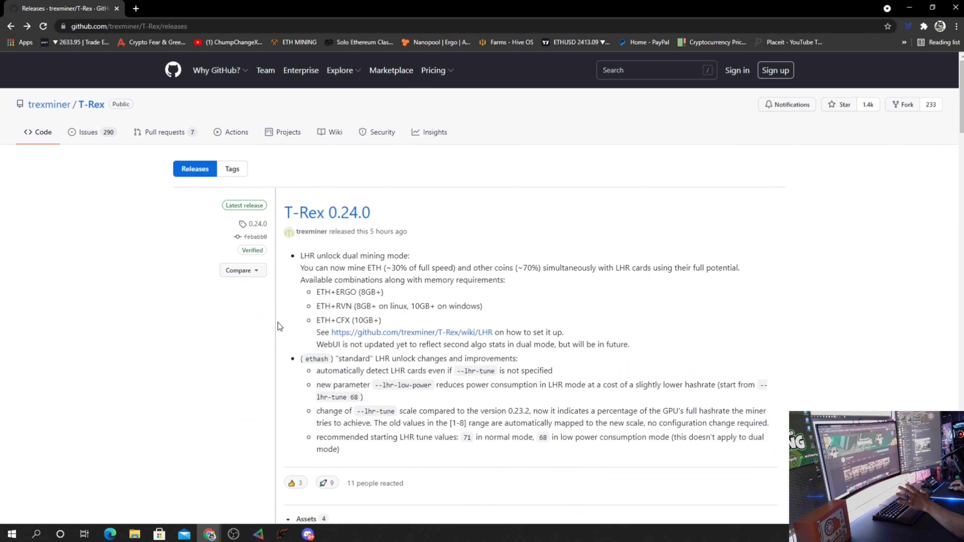
mouse_move(473, 373)
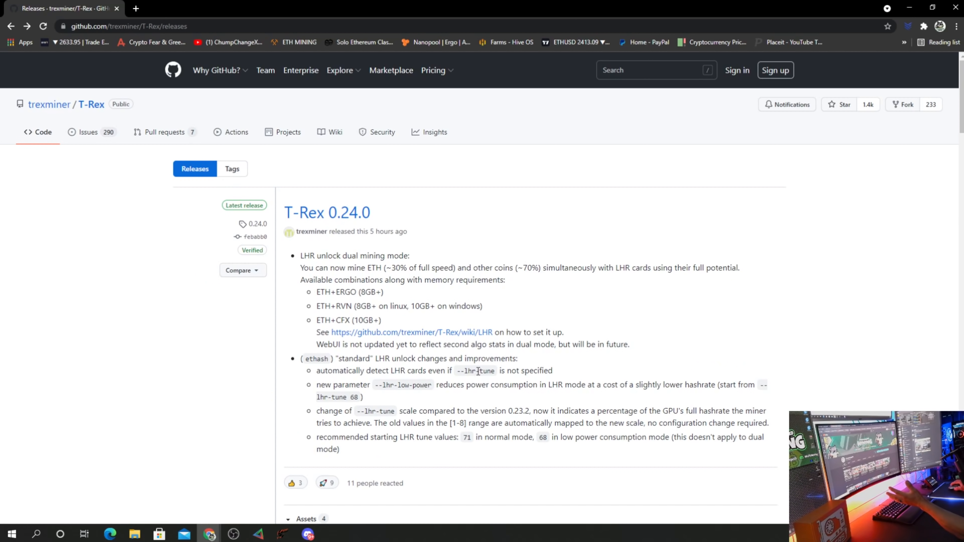
click(134, 533)
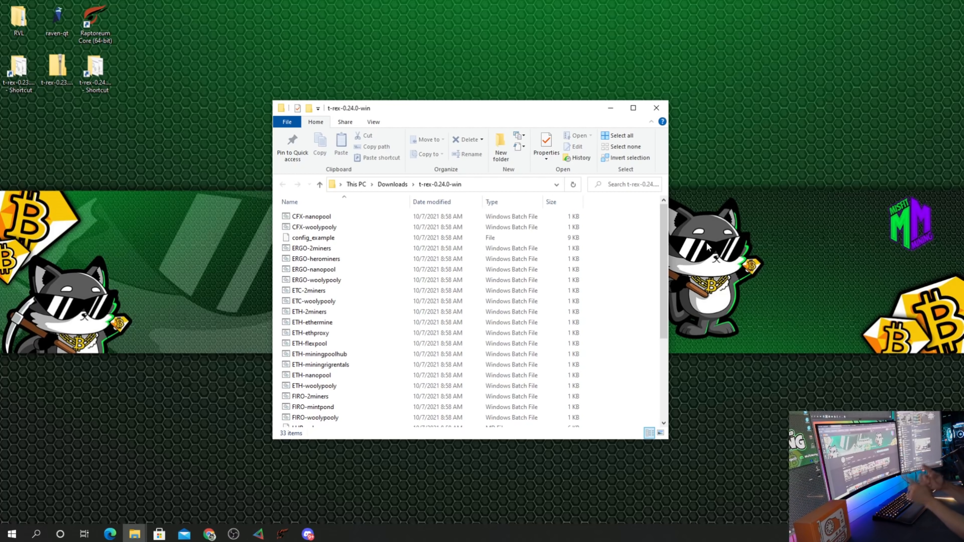
Launch LHR-unlock-dual-ETH+ERGO.bat and reveal More info on the SmartScreen warning
click(312, 247)
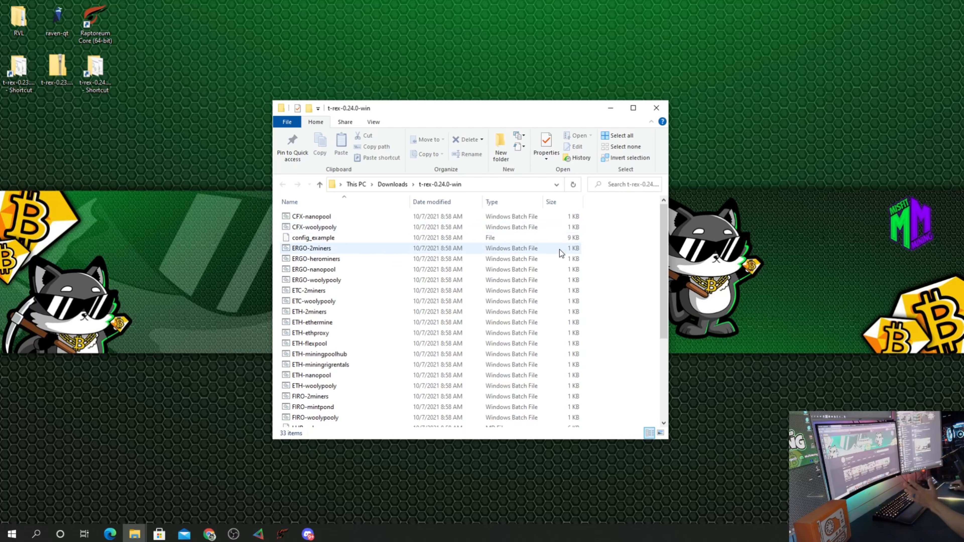
scroll(down, 3)
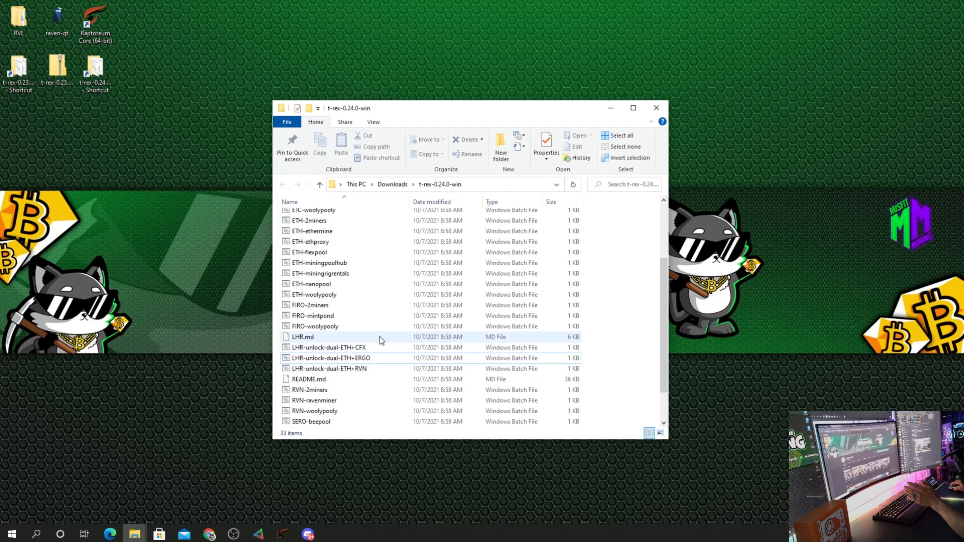
mouse_move(345, 347)
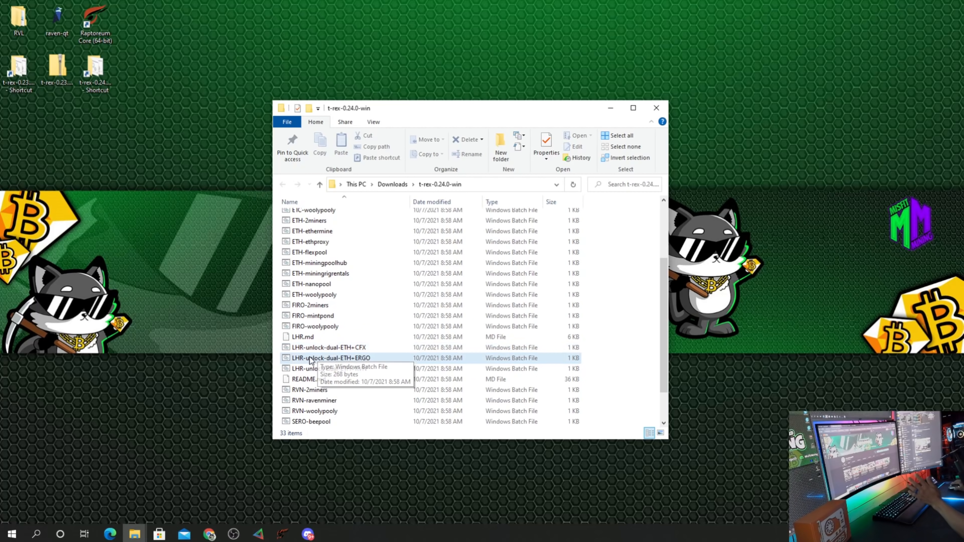
mouse_move(311, 368)
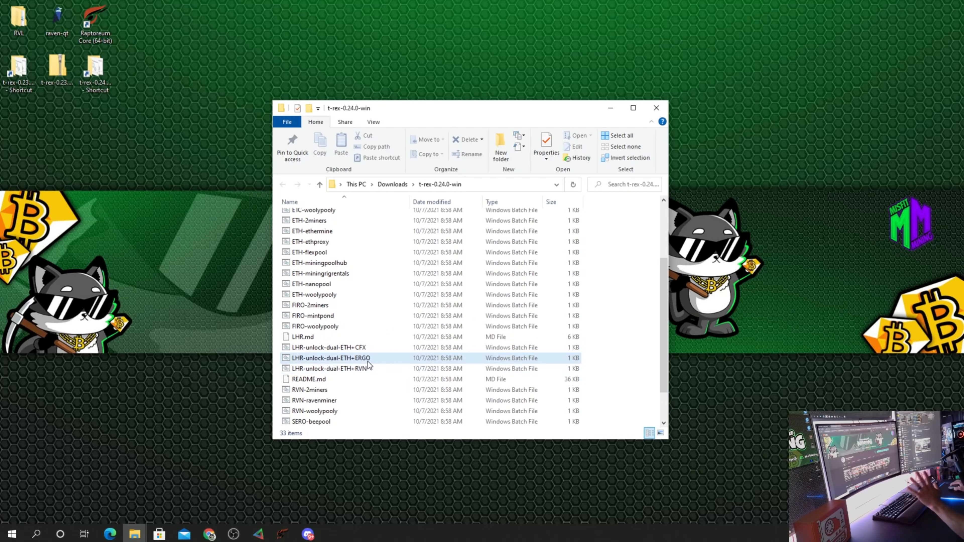
right_click(330, 358)
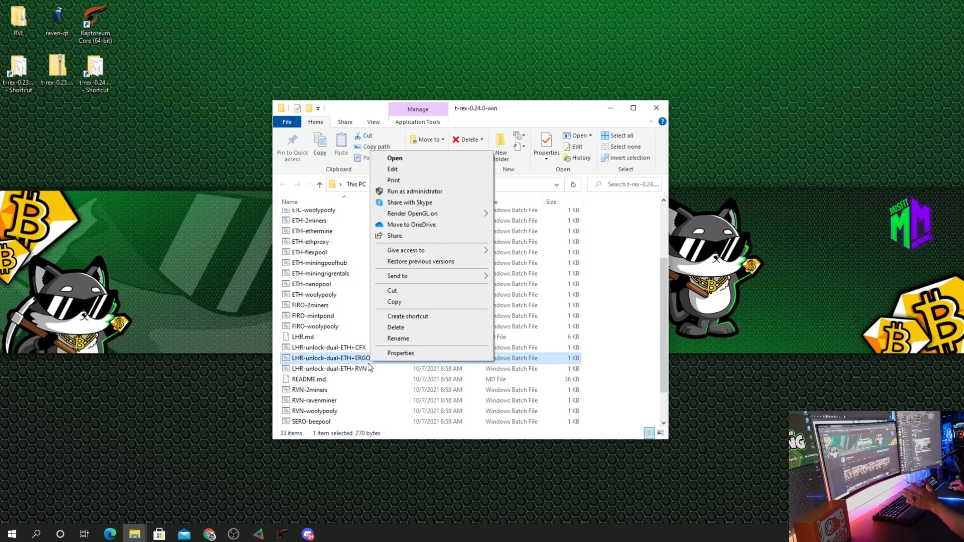
mouse_move(411, 183)
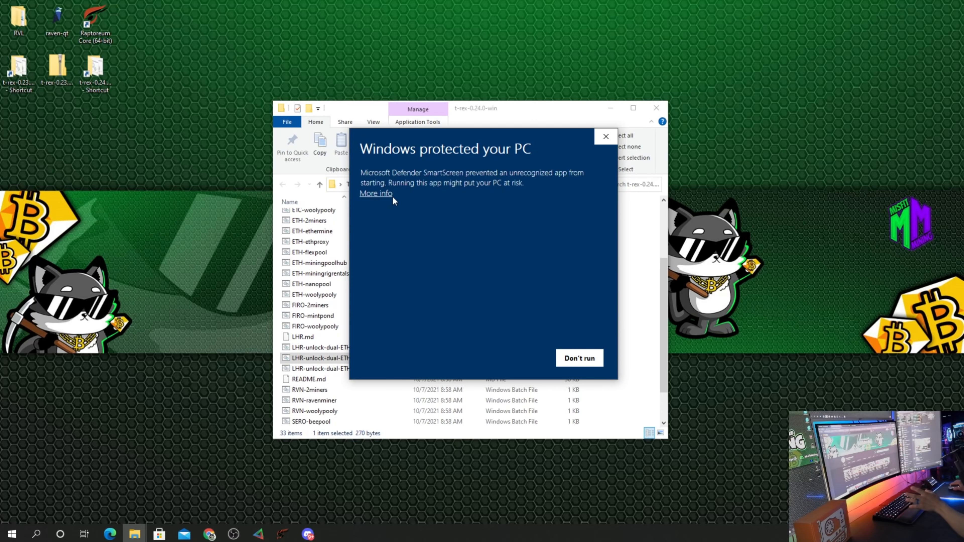
click(375, 193)
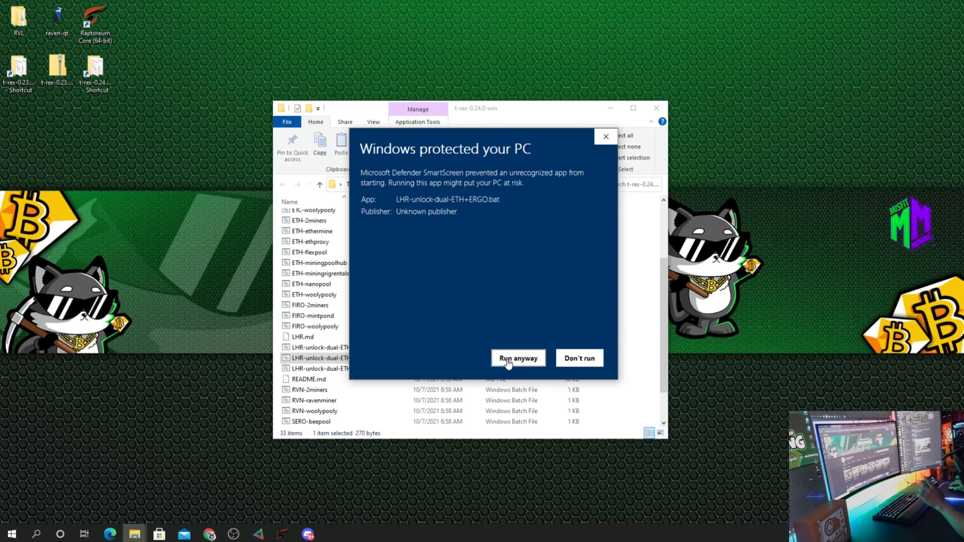
Run the batch file anyway past the Windows protection warning
click(517, 358)
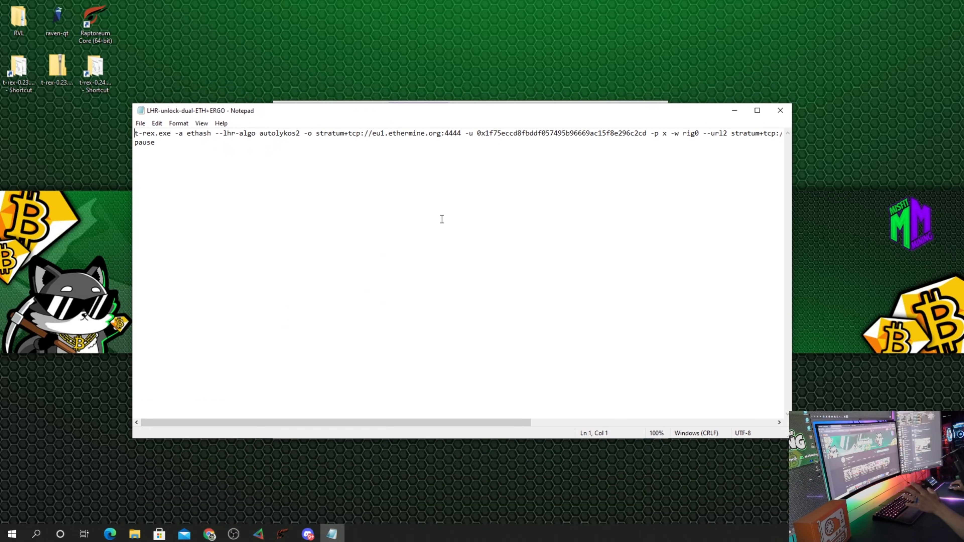
mouse_move(278, 223)
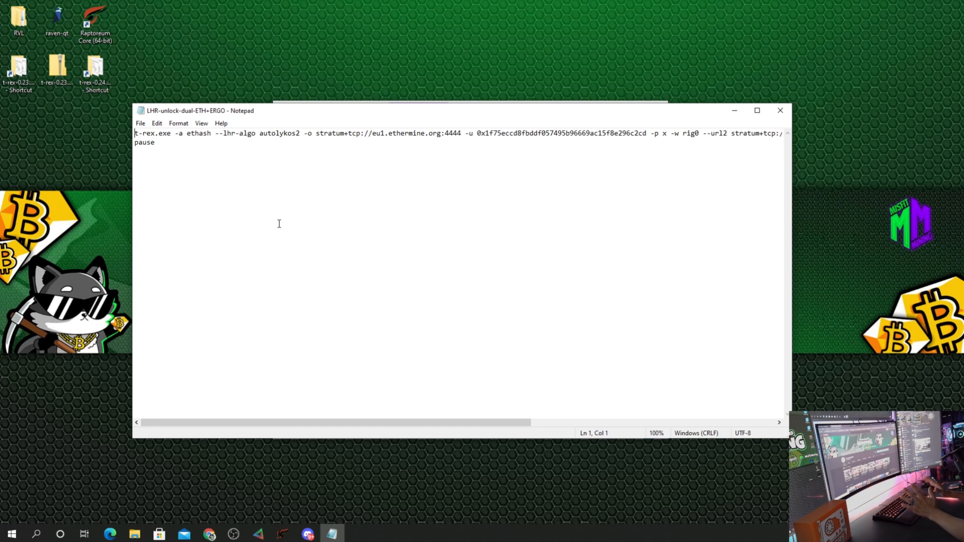
mouse_move(306, 177)
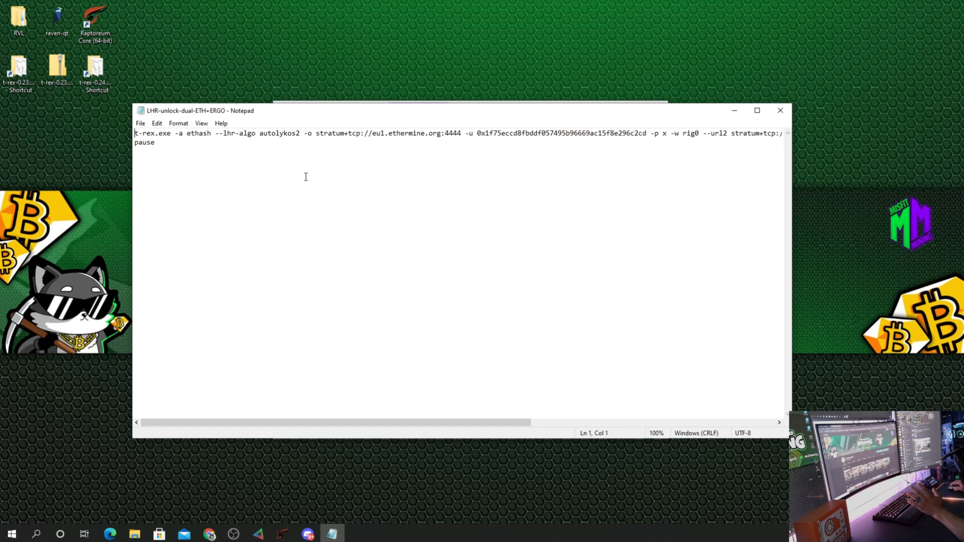
mouse_move(395, 132)
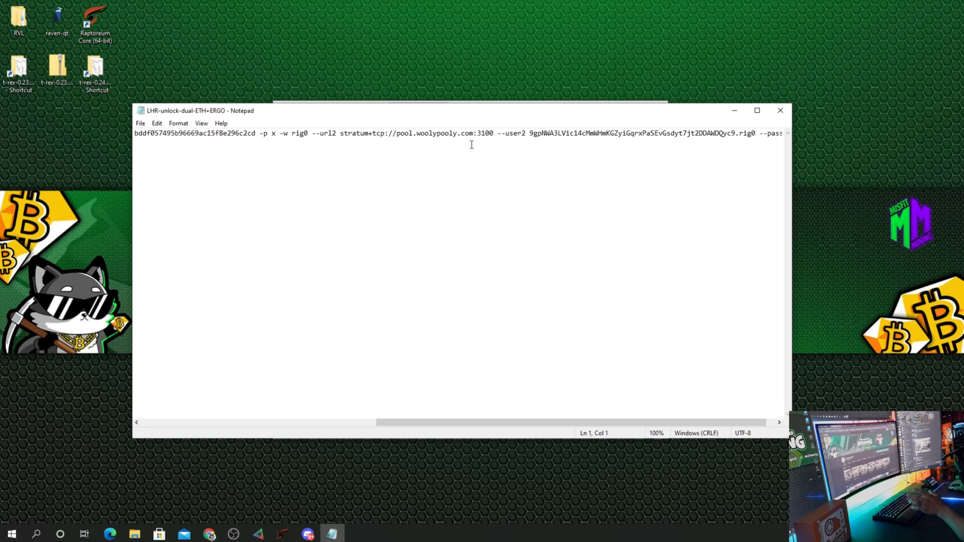
mouse_move(552, 141)
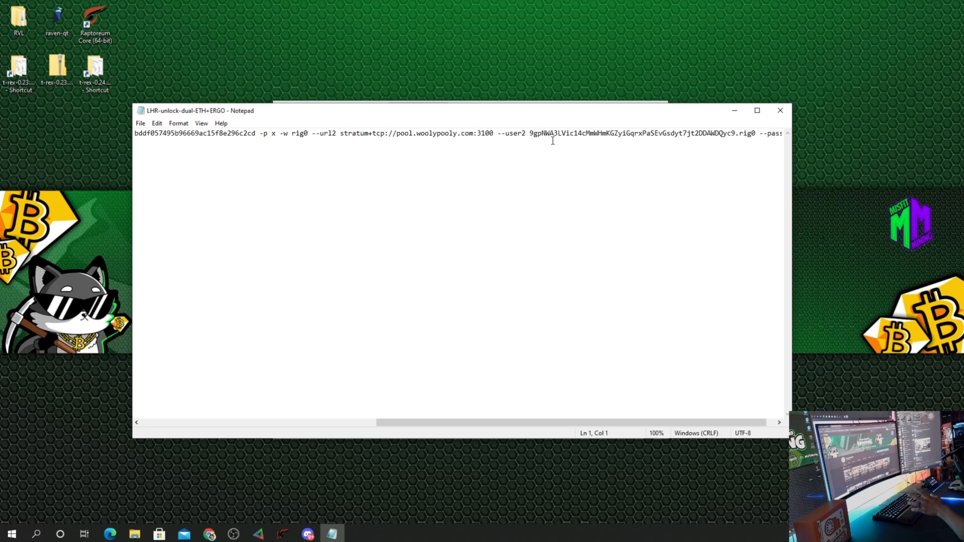
mouse_move(684, 144)
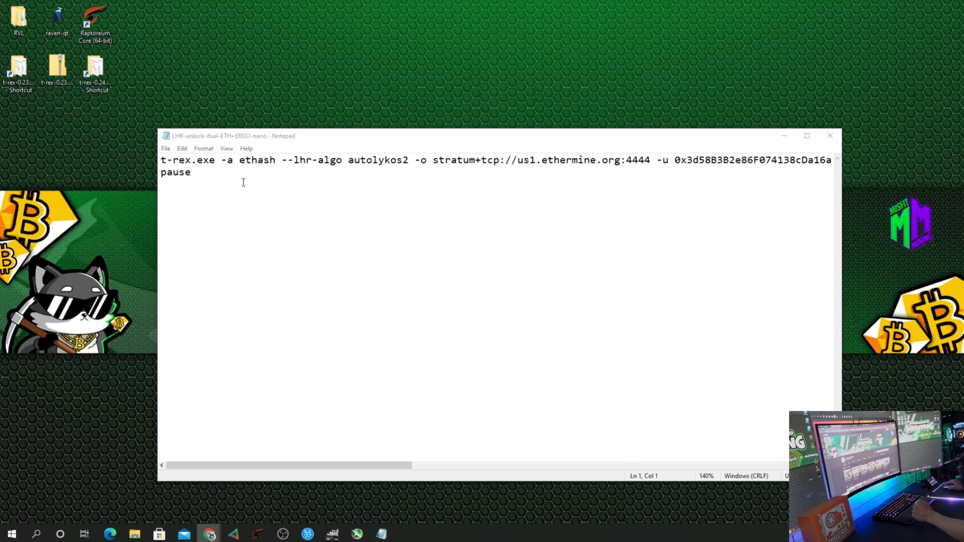
mouse_move(415, 169)
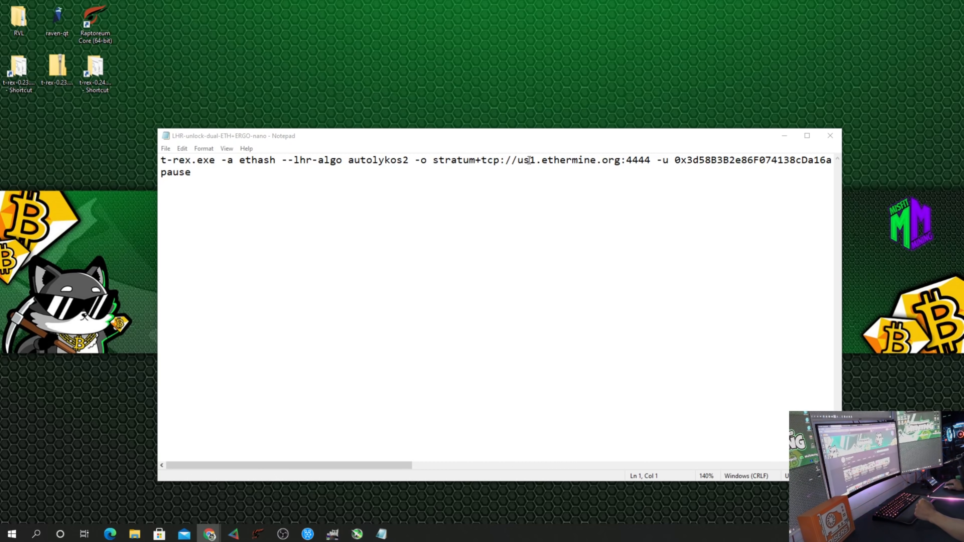
Scroll along the nano command line to check the ethermine and nanopool pools under worker MainPC
scroll(right, 3)
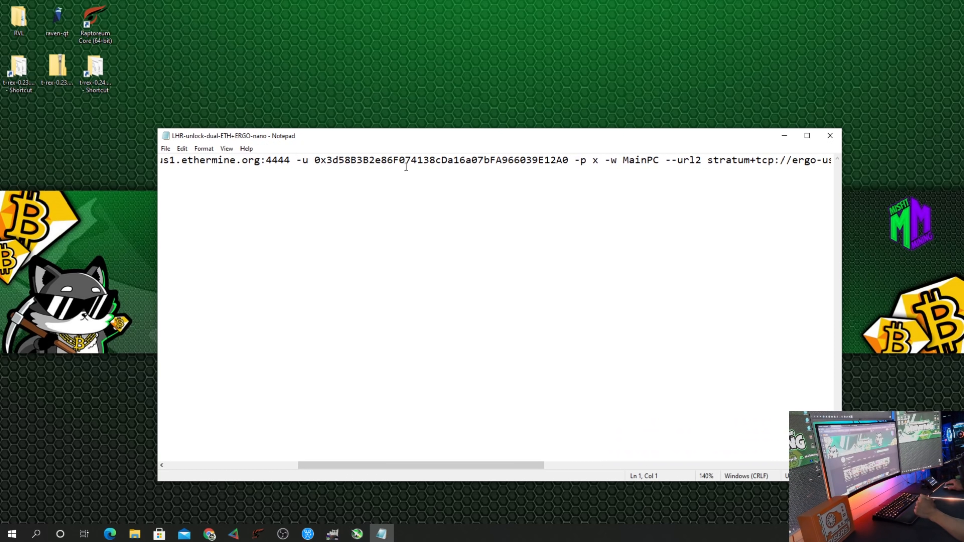
mouse_move(625, 158)
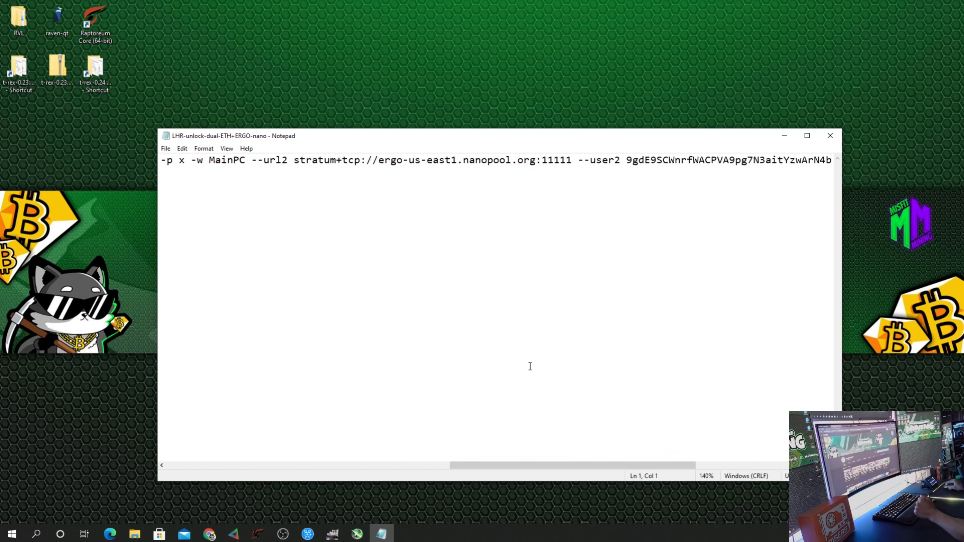
mouse_move(421, 167)
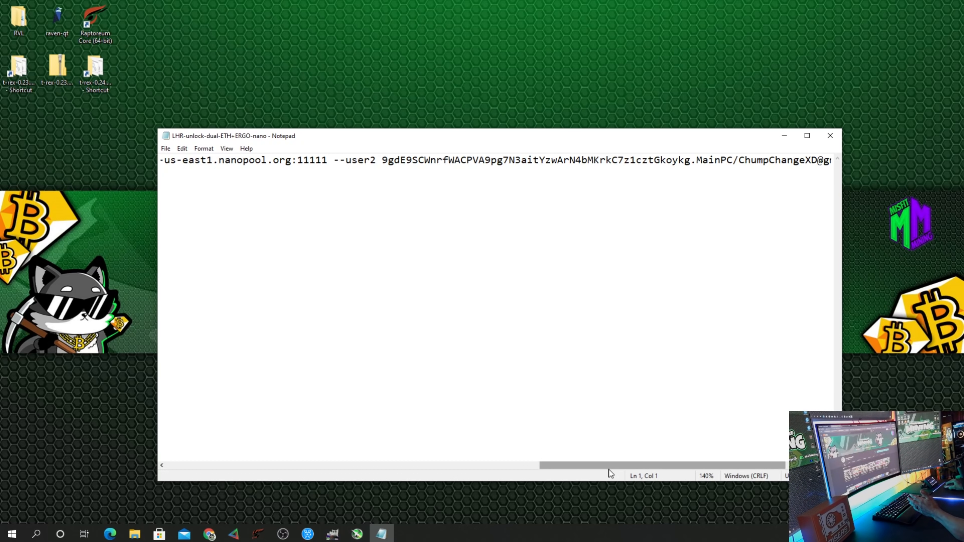
scroll(right, 3)
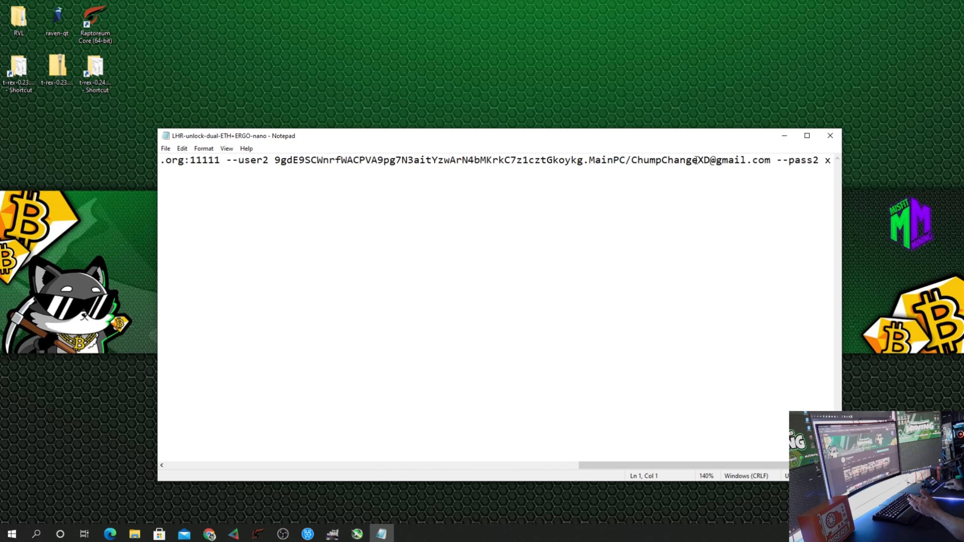
mouse_move(698, 168)
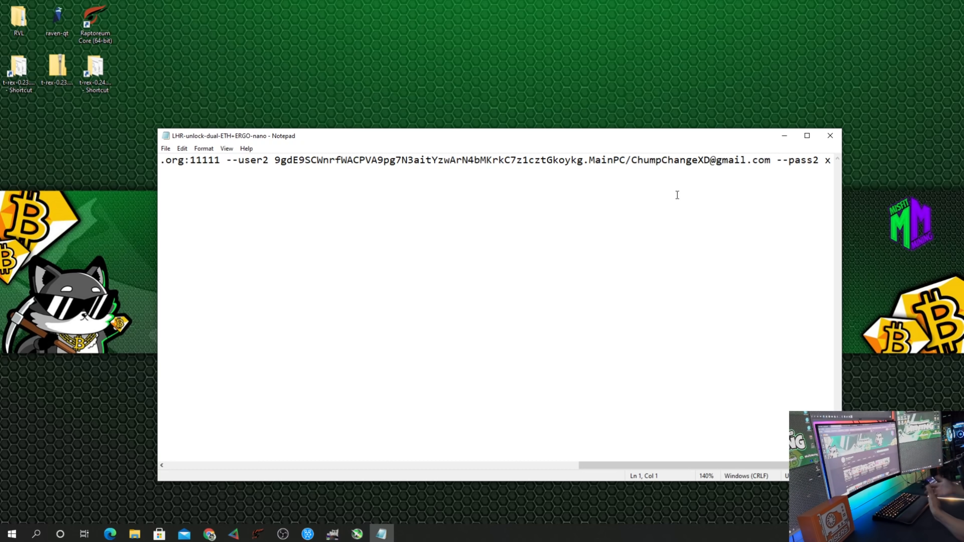
mouse_move(767, 187)
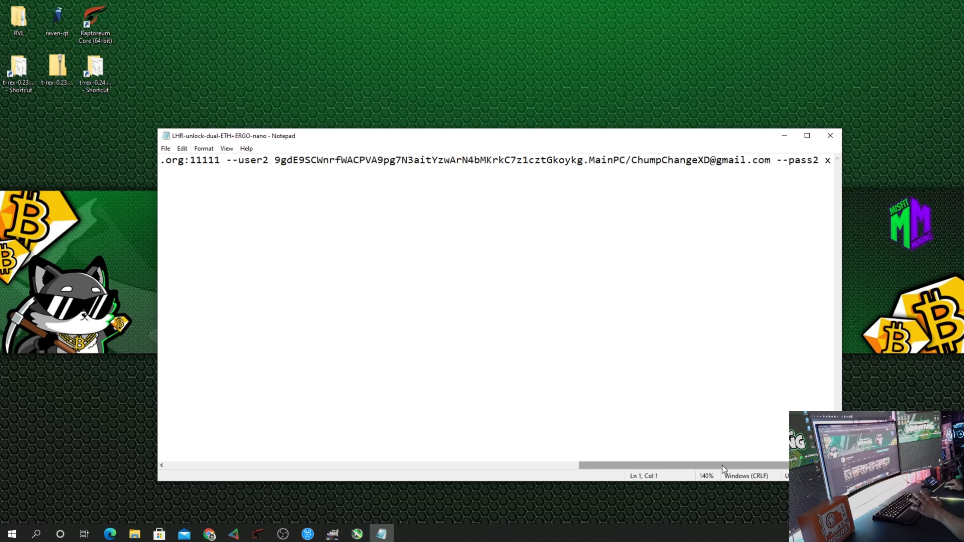
mouse_move(194, 157)
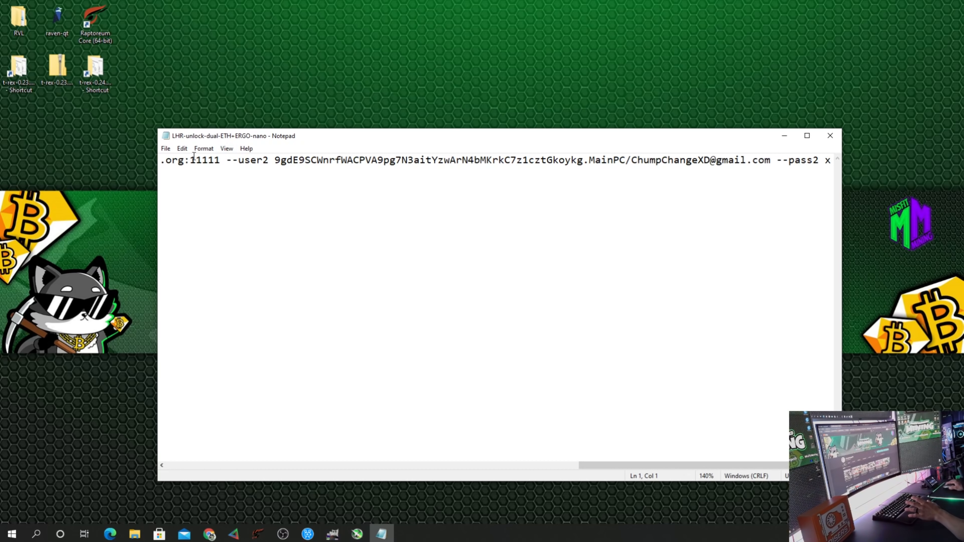
Start Save As and set the file name to the .bat version with All Files type
click(164, 149)
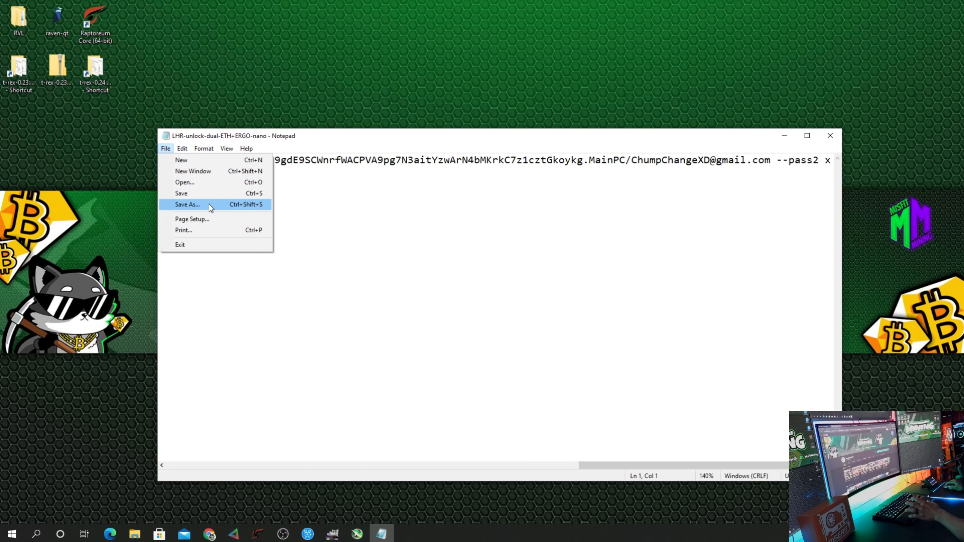
click(187, 204)
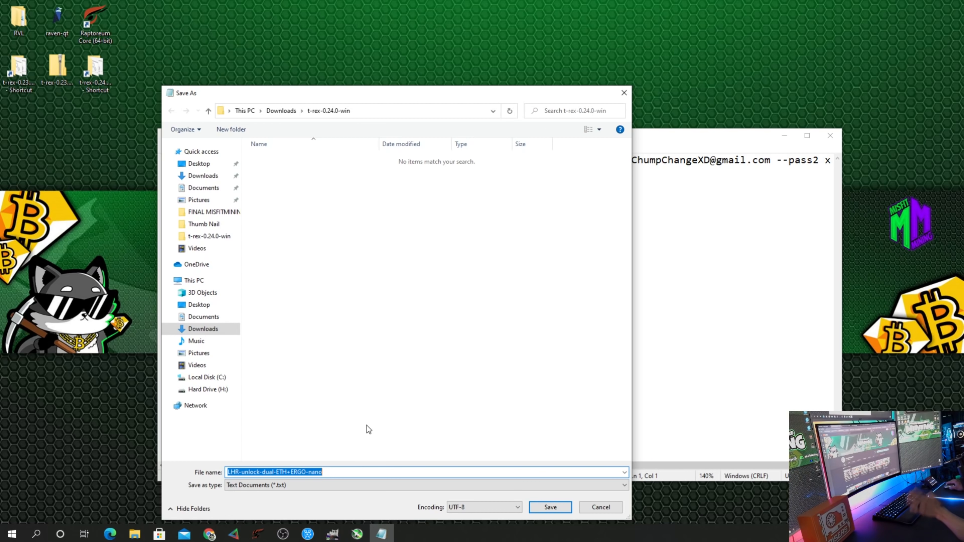
click(324, 472)
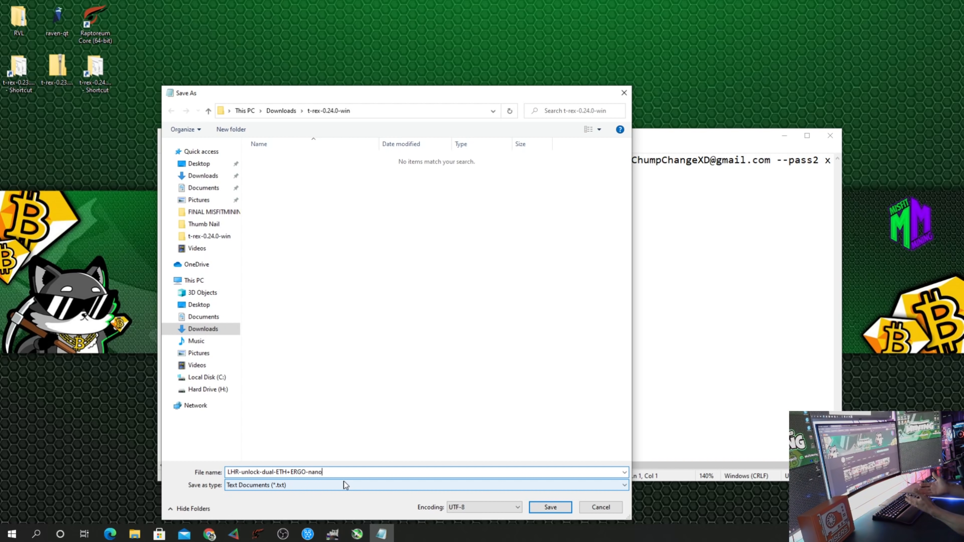
text(.)
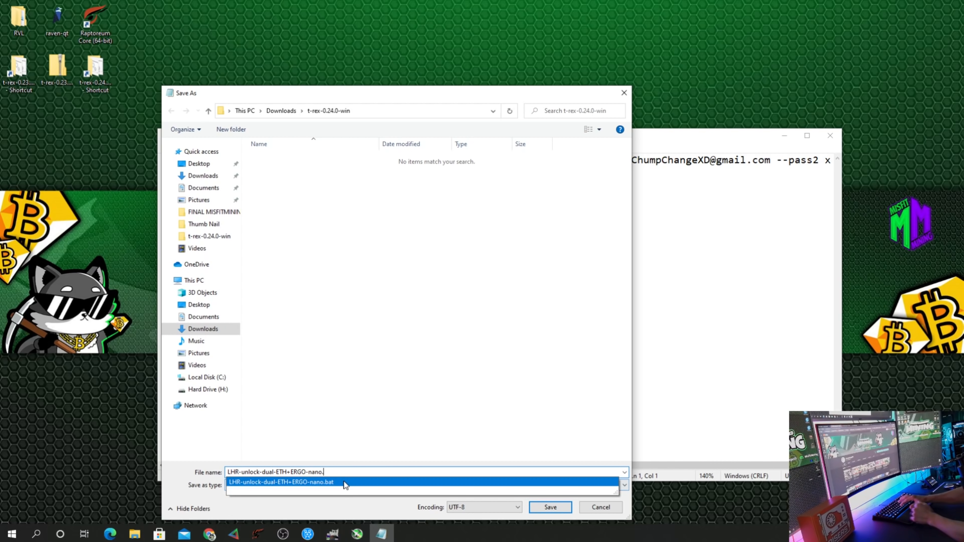
click(281, 482)
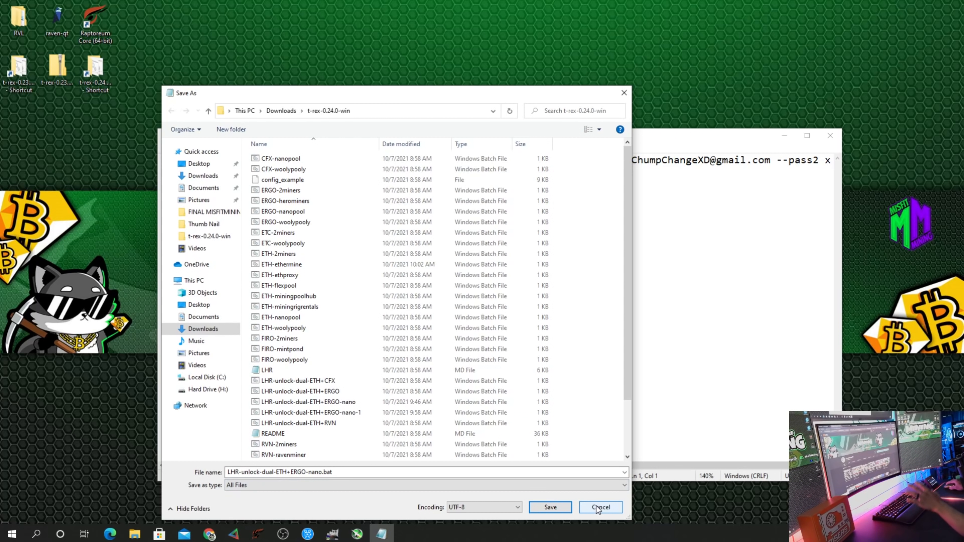
Cancel the save dialog and close the Notepad window
click(599, 507)
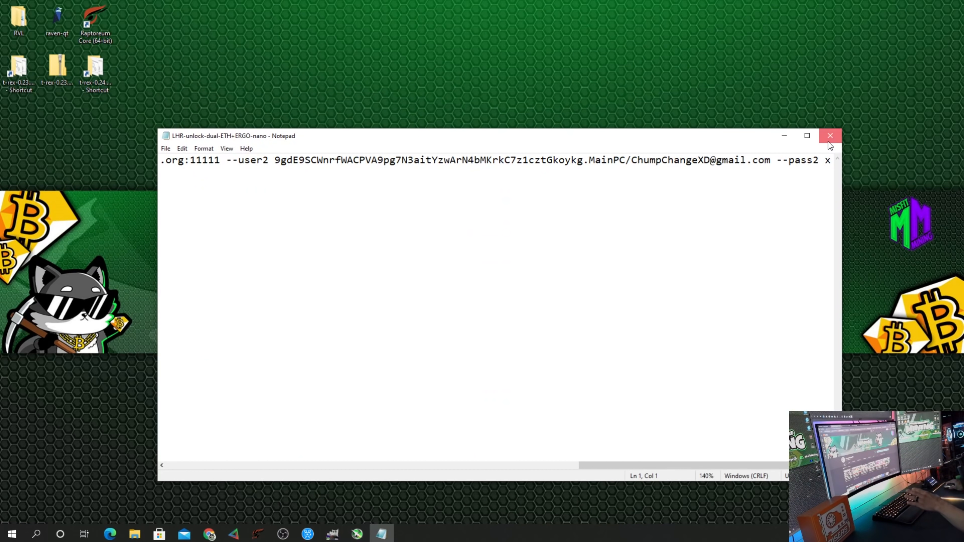
click(830, 136)
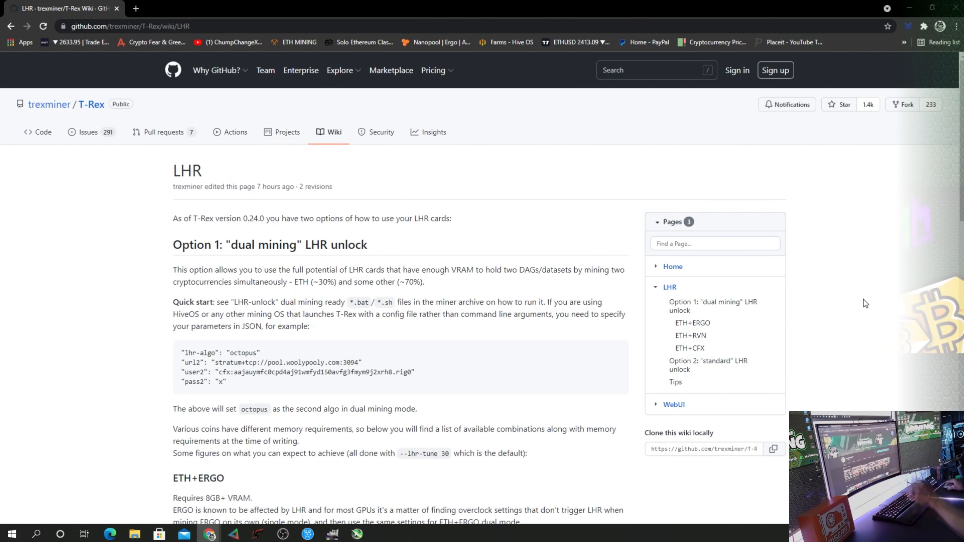
Scroll the LHR wiki down to the ETH+ERGO hashrate and overclock settings table
scroll(down, 3)
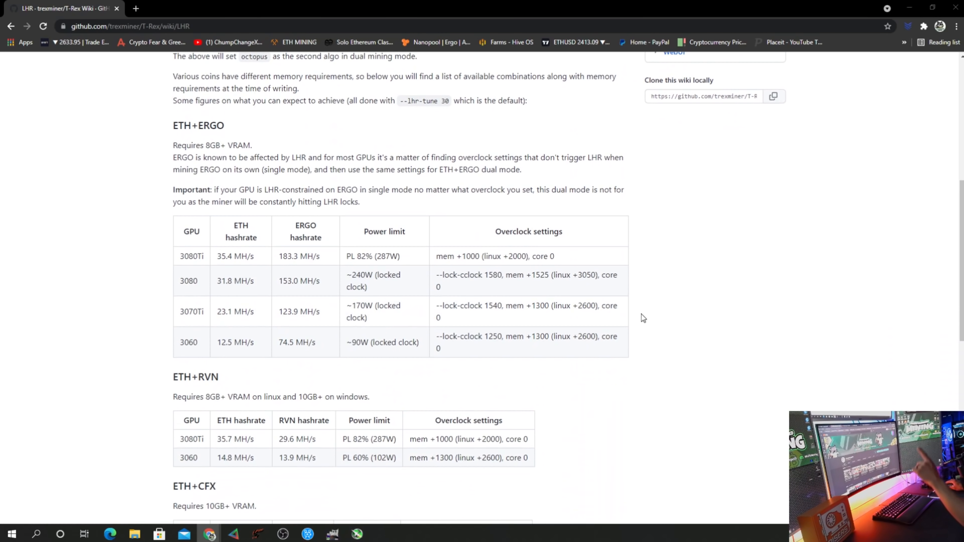
mouse_move(575, 269)
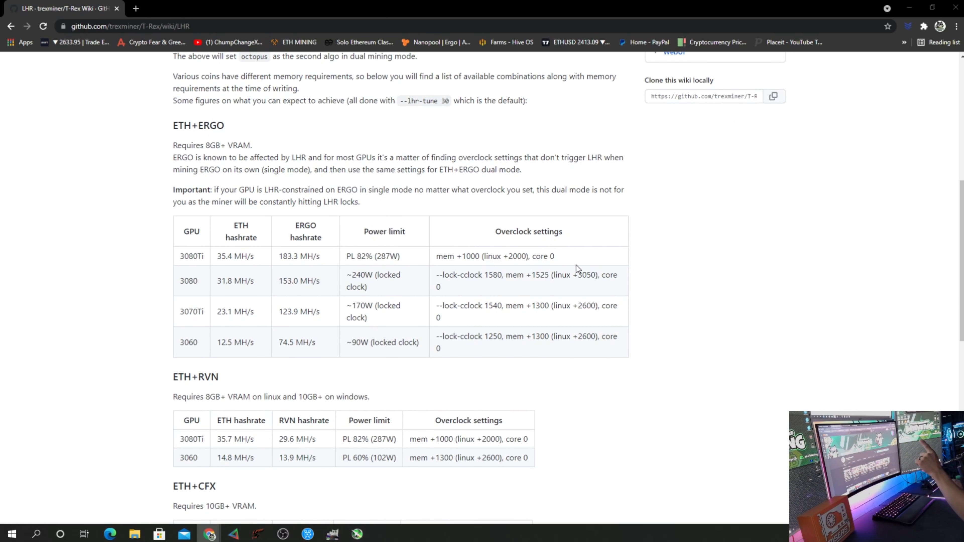
mouse_move(467, 266)
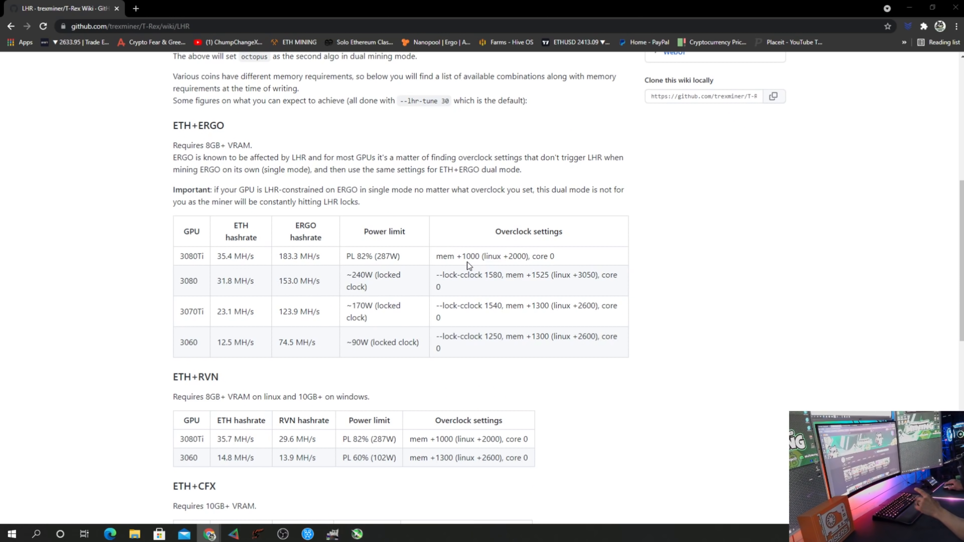
mouse_move(364, 273)
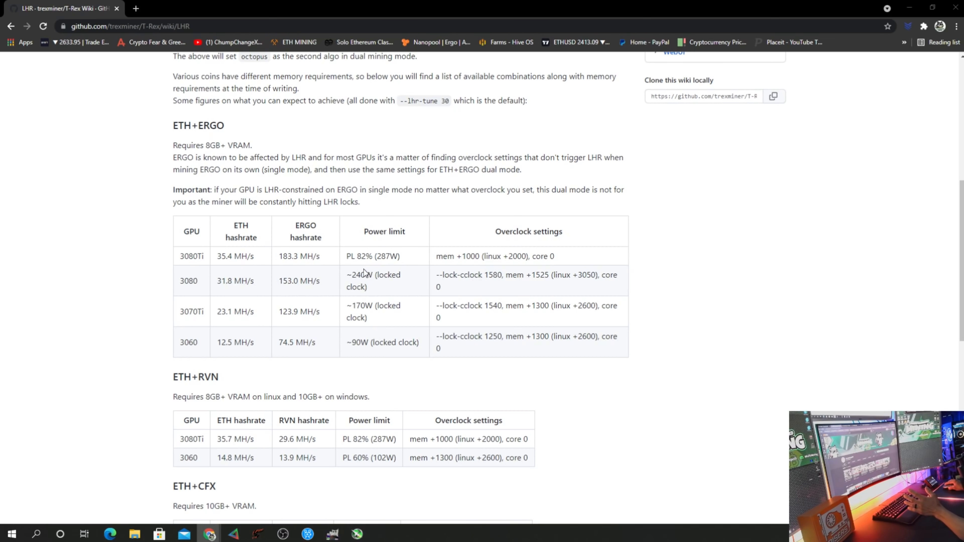
mouse_move(424, 325)
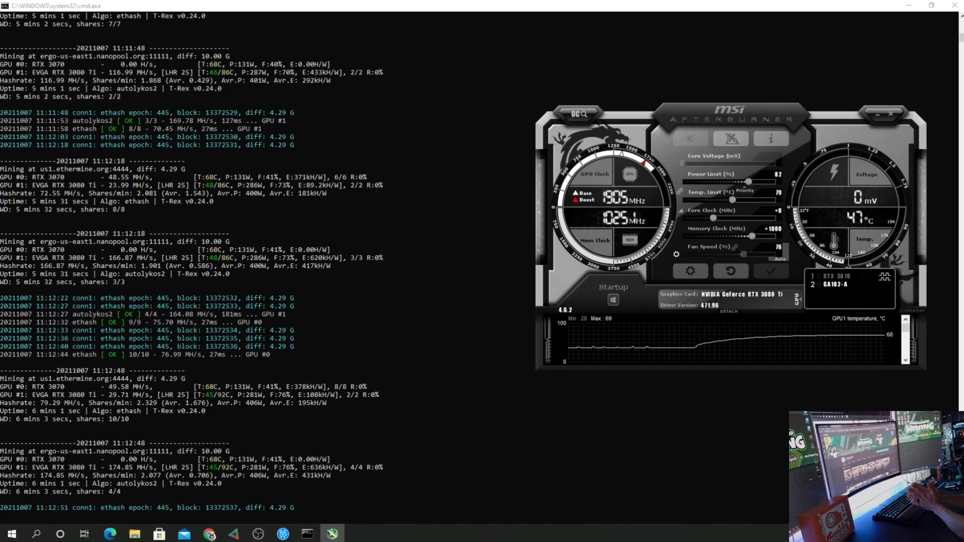
Scroll through the T-Rex miner log to show accepted ethash and autolykos2 shares
scroll(down, 3)
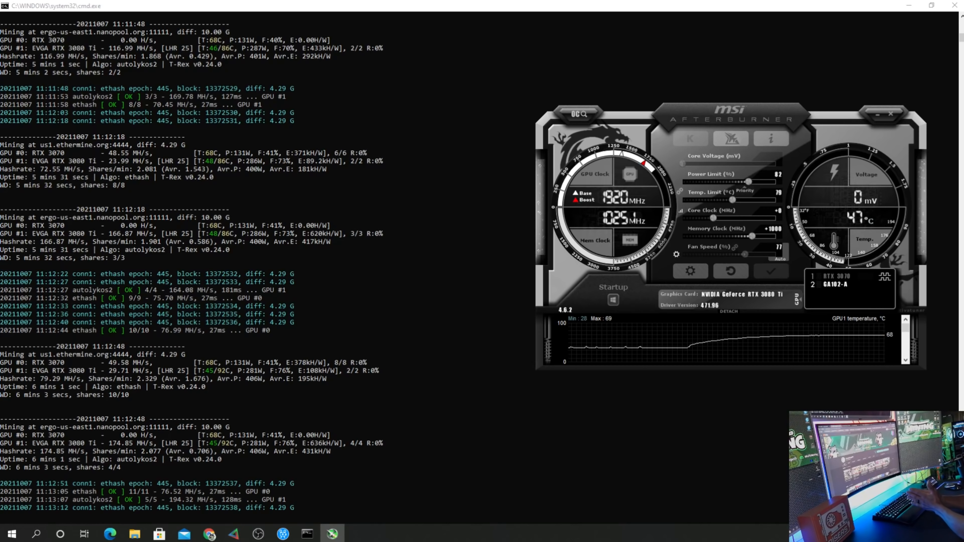
scroll(down, 3)
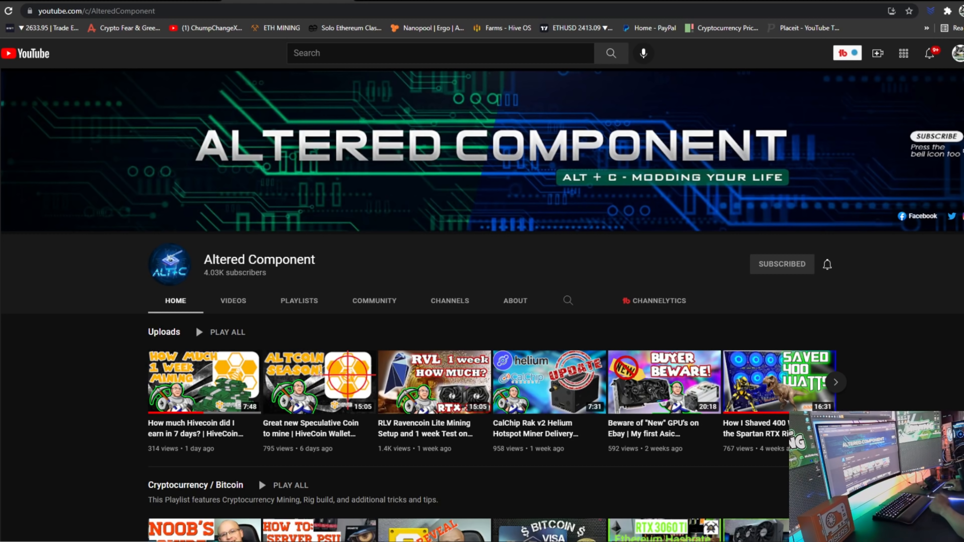
Go to the ChumpChangeXD Mining channel page via the channel avatar
click(205, 28)
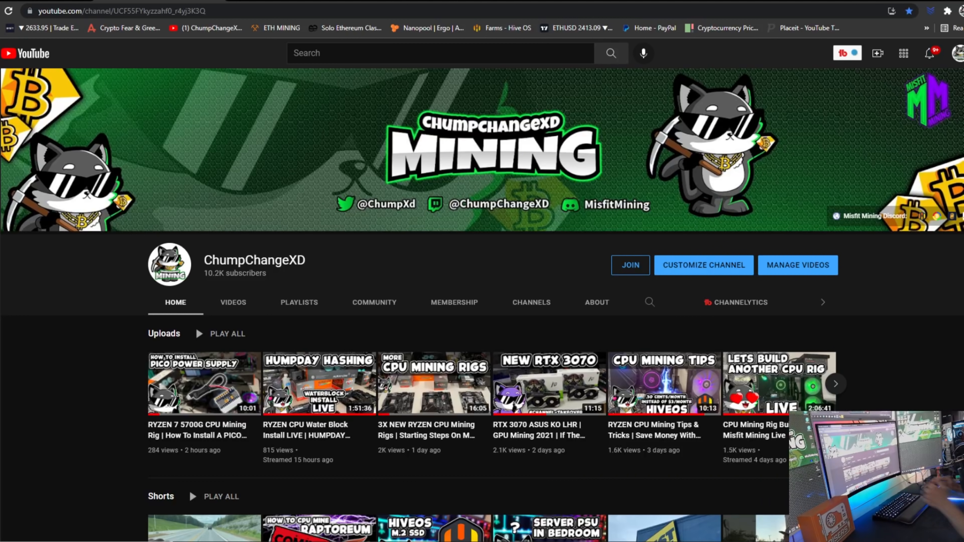